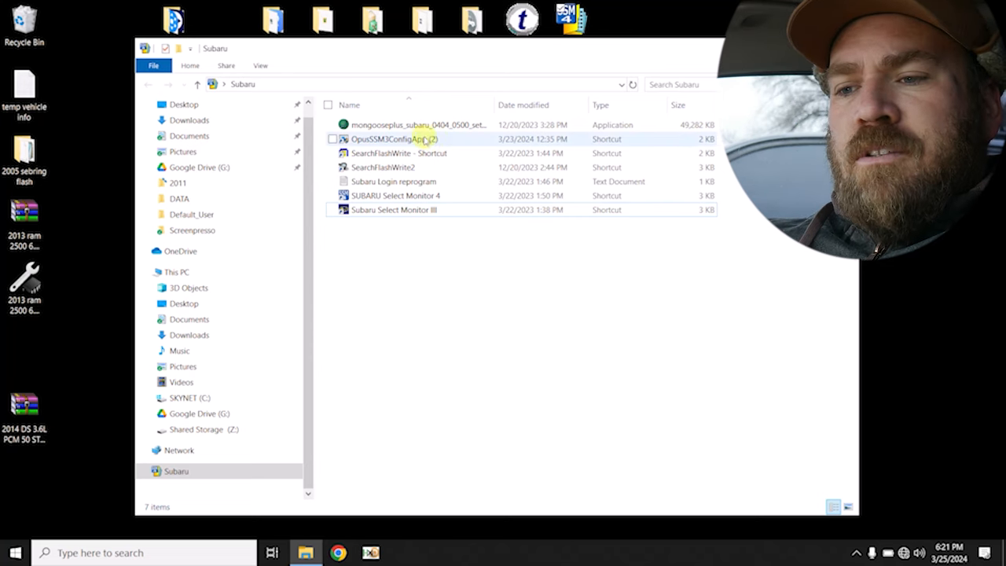
pyautogui.moveTo(393, 153)
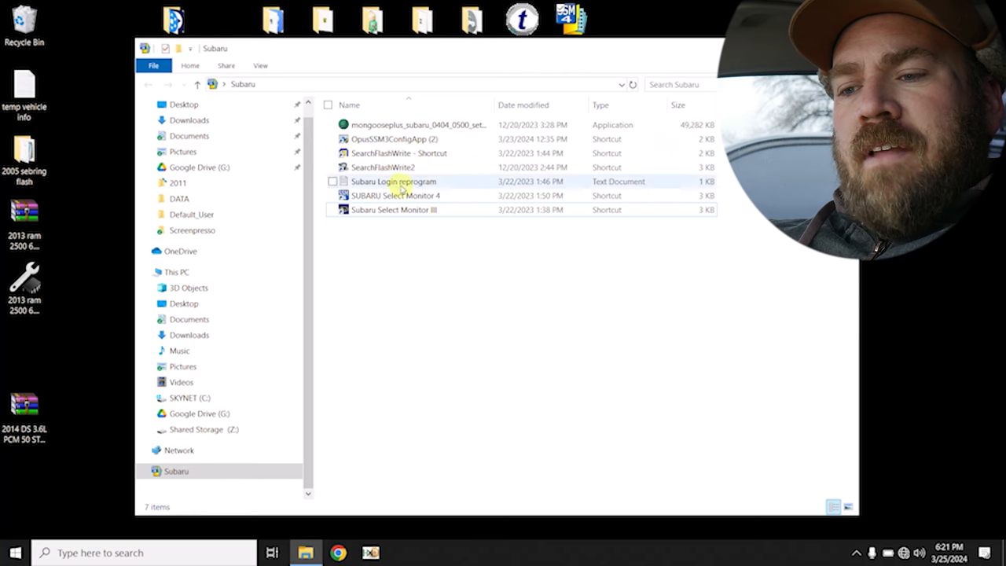
# Start SUBARU Select Monitor III from its shortcut in File Explorer's Subaru folder
pyautogui.doubleClick(393, 210)
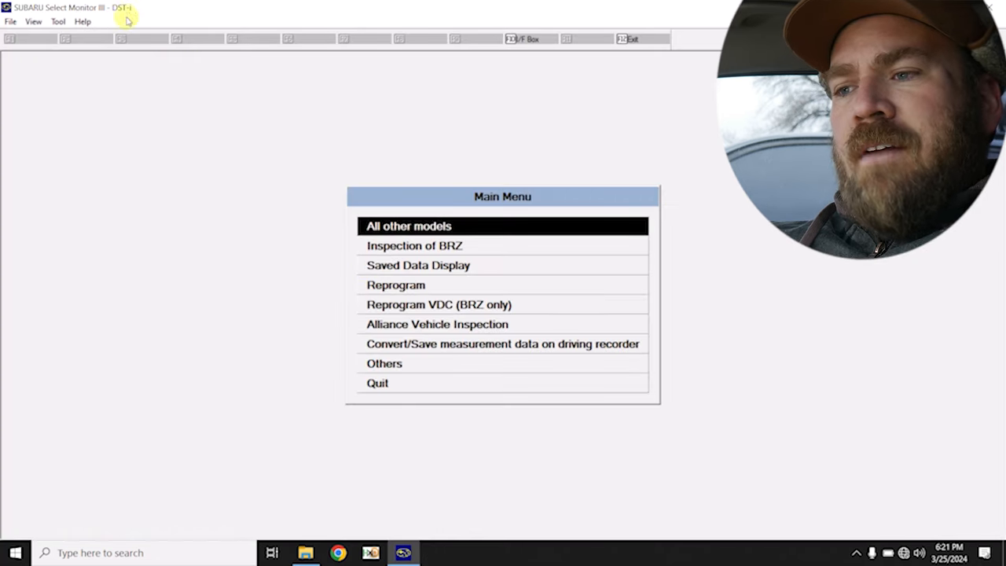
pyautogui.moveTo(148, 61)
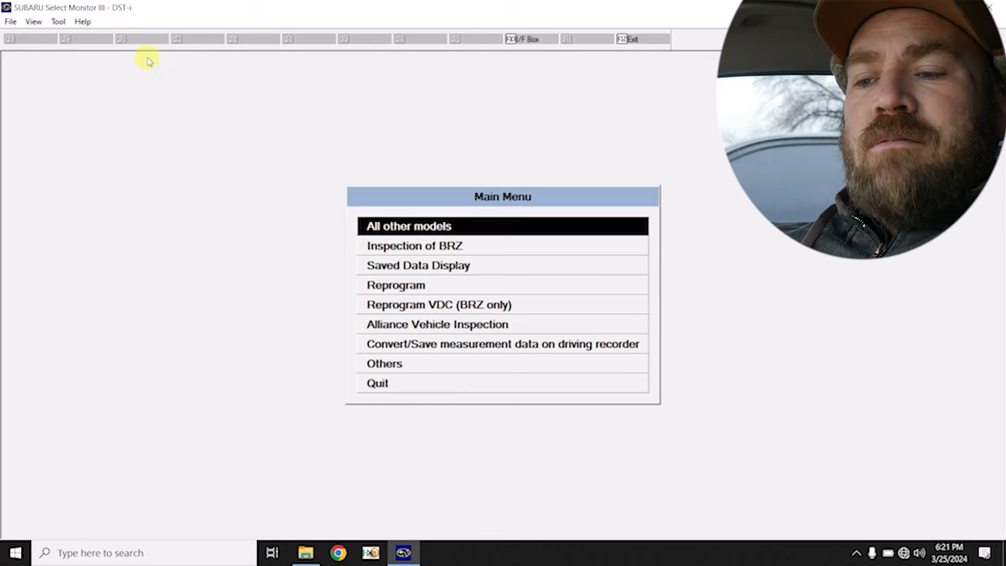
# Connect to the 2.5 TURBO Engine Control System and check its diagnostic codes
pyautogui.click(408, 226)
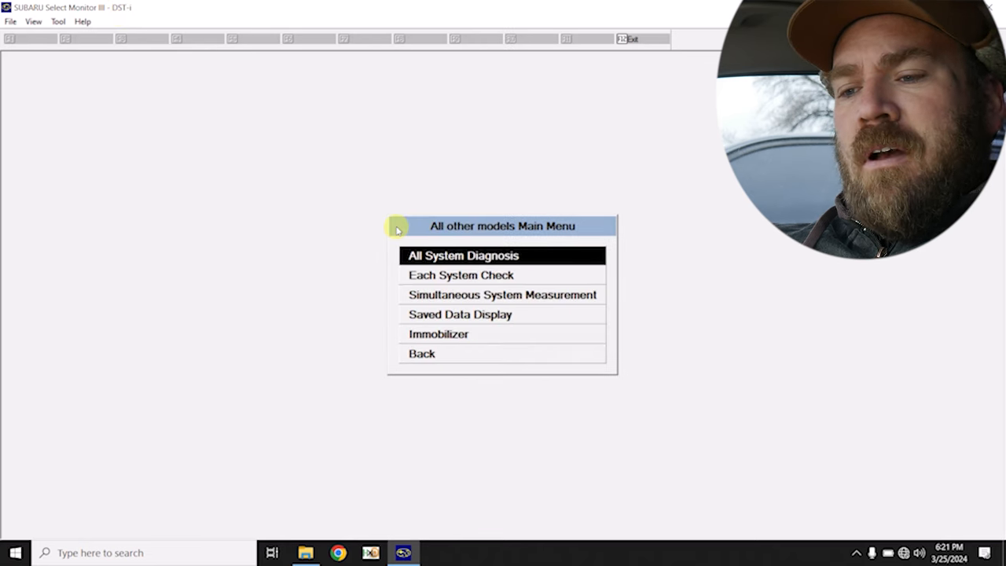
pyautogui.click(463, 254)
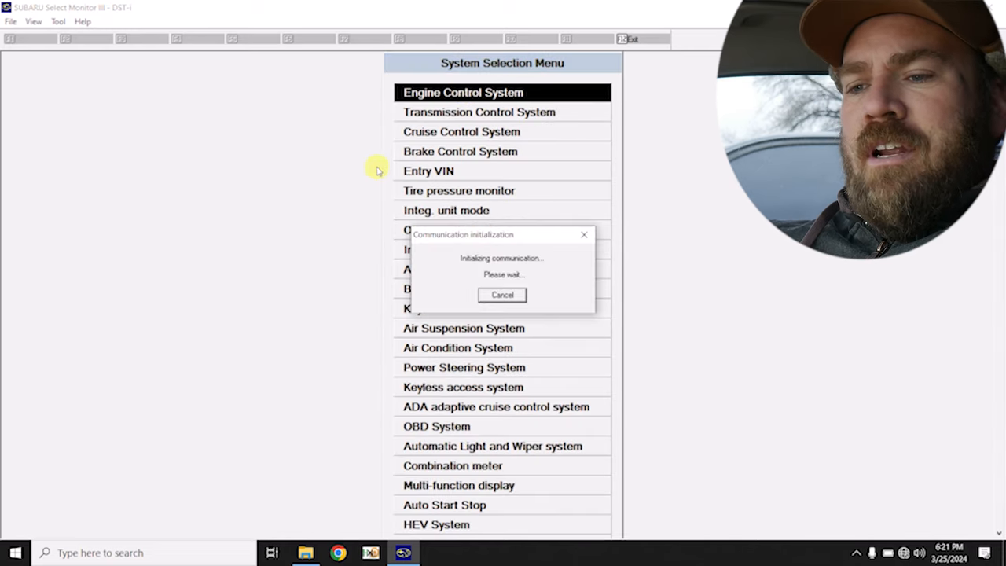
pyautogui.moveTo(342, 181)
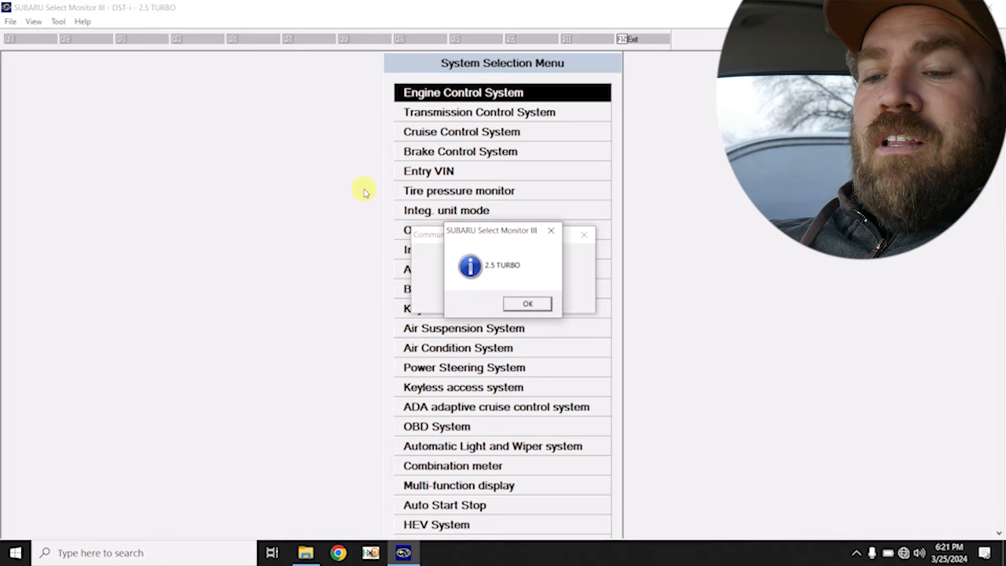
pyautogui.click(526, 304)
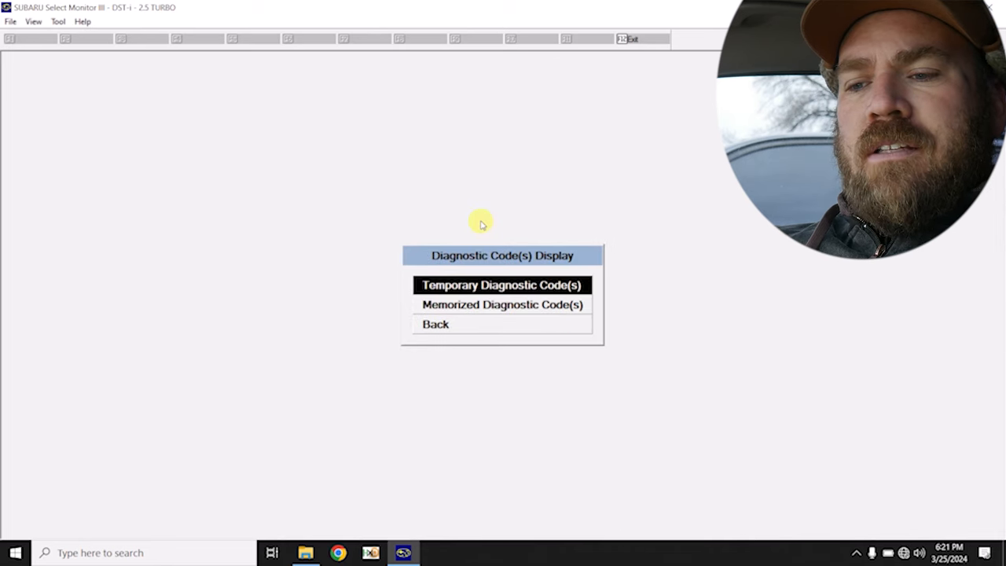
pyautogui.click(501, 285)
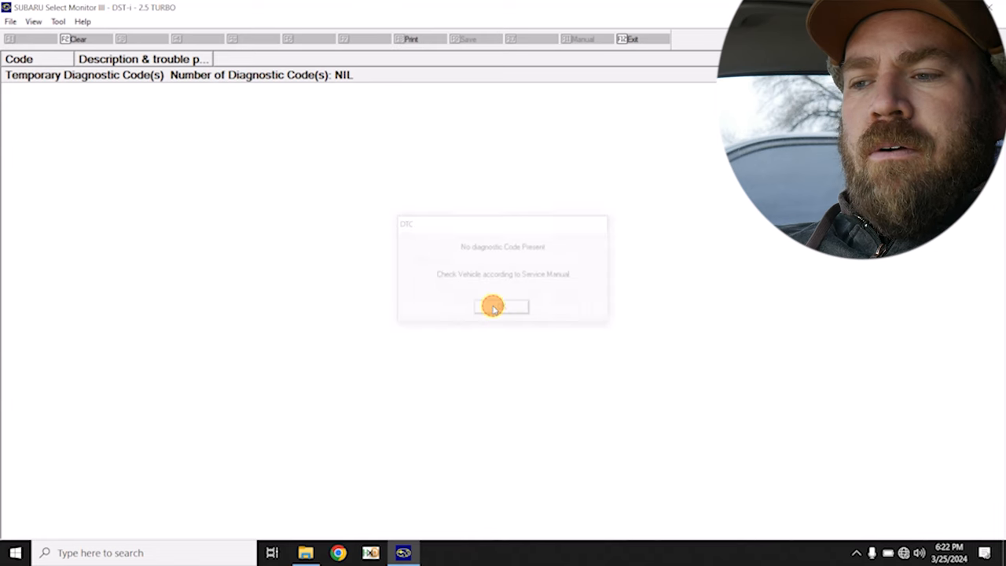
pyautogui.click(493, 307)
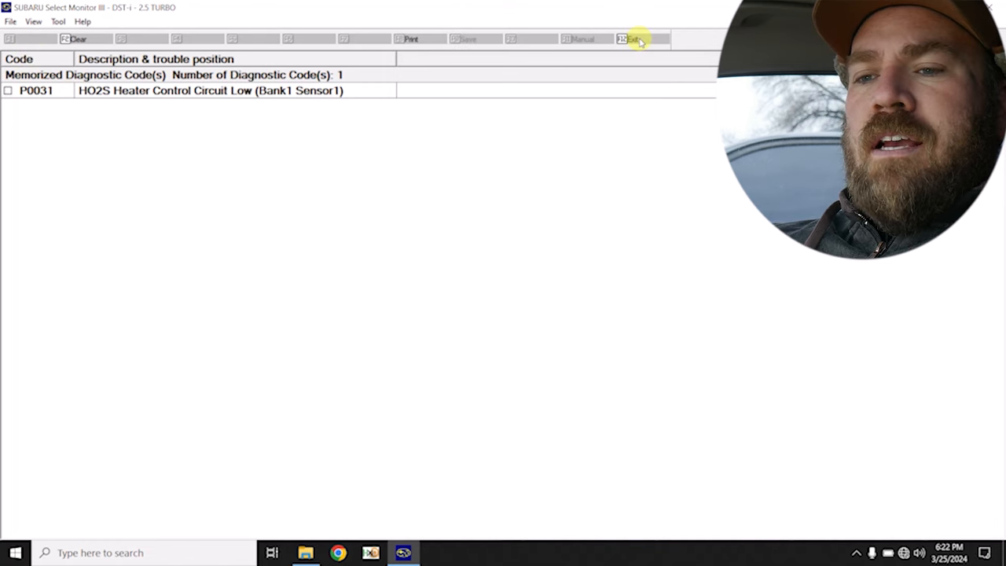
# Switch to the E-SAT Transmission Control System and open Diagnostic Code(s) Display
pyautogui.click(633, 39)
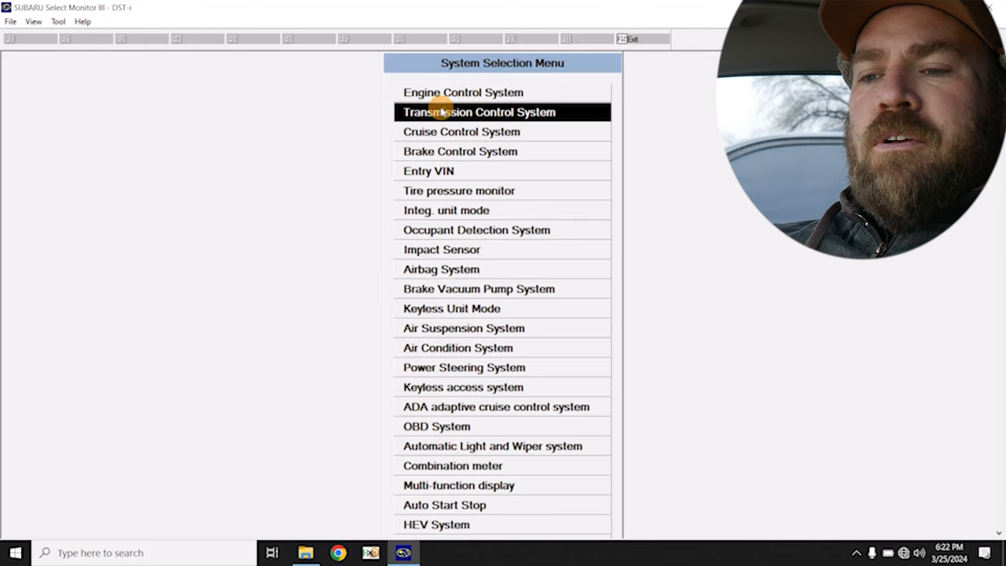
pyautogui.click(478, 112)
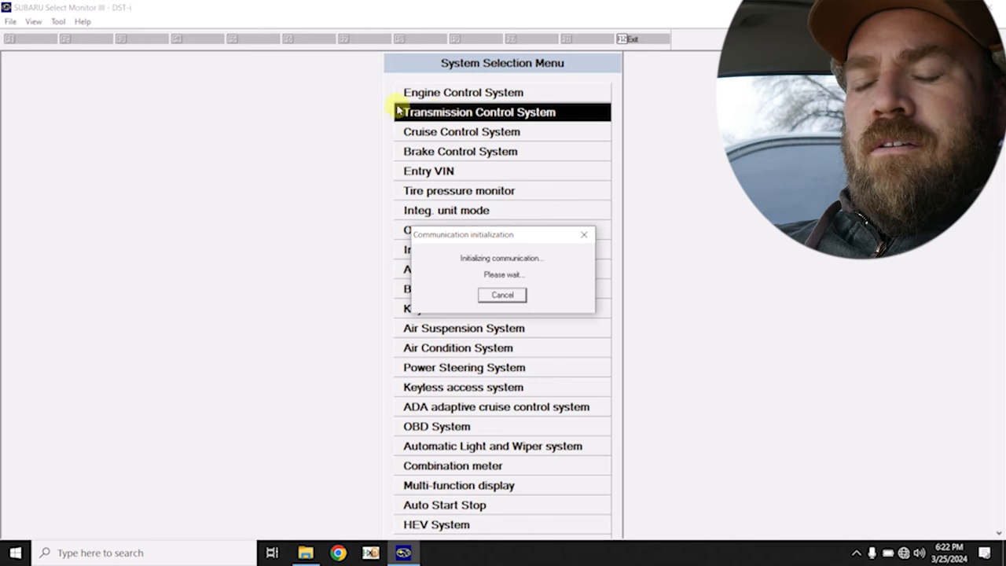
pyautogui.moveTo(334, 266)
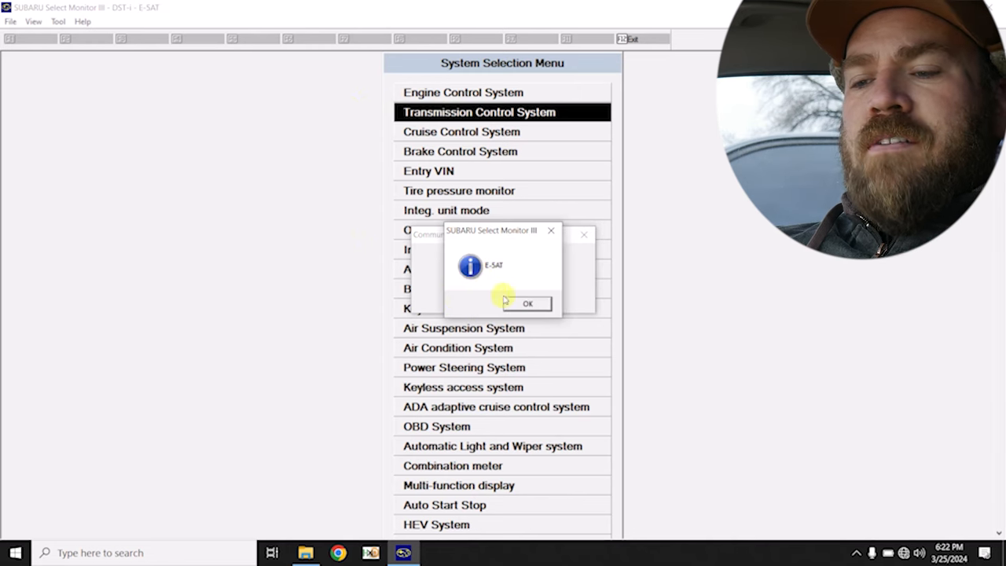
pyautogui.click(526, 303)
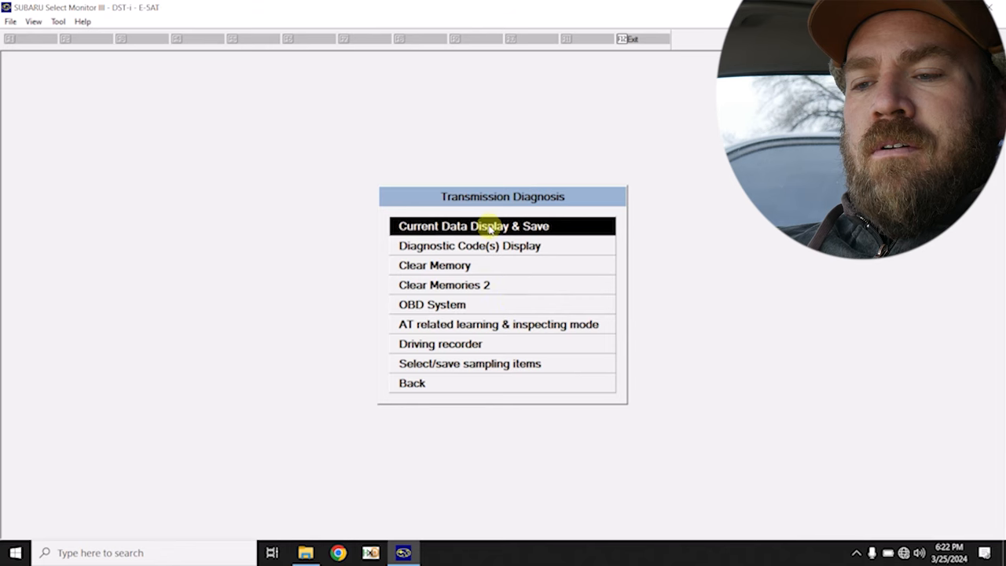
pyautogui.click(469, 245)
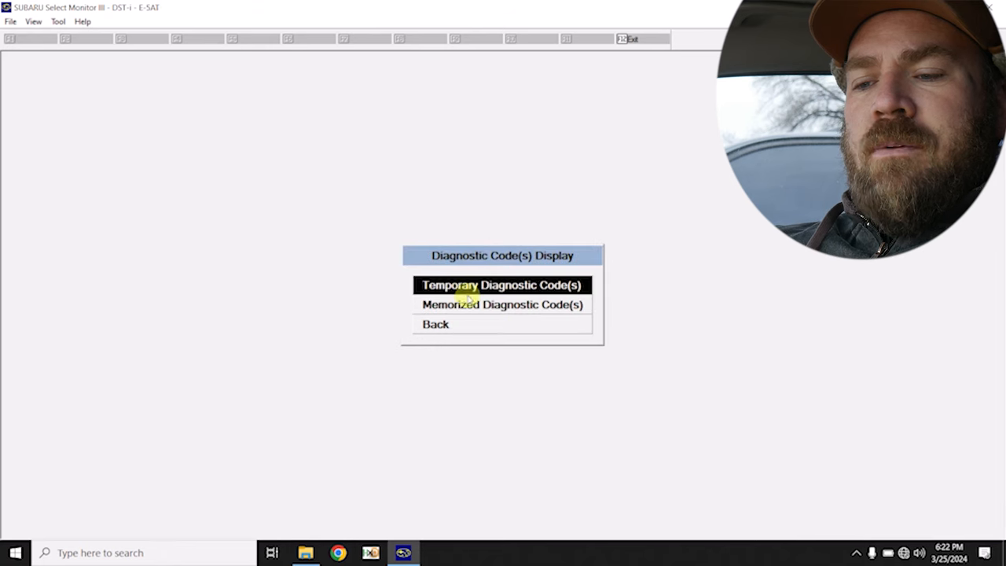
# Confirm no temporary or memorized transmission codes, then back out of the diagnosis menu
pyautogui.click(502, 285)
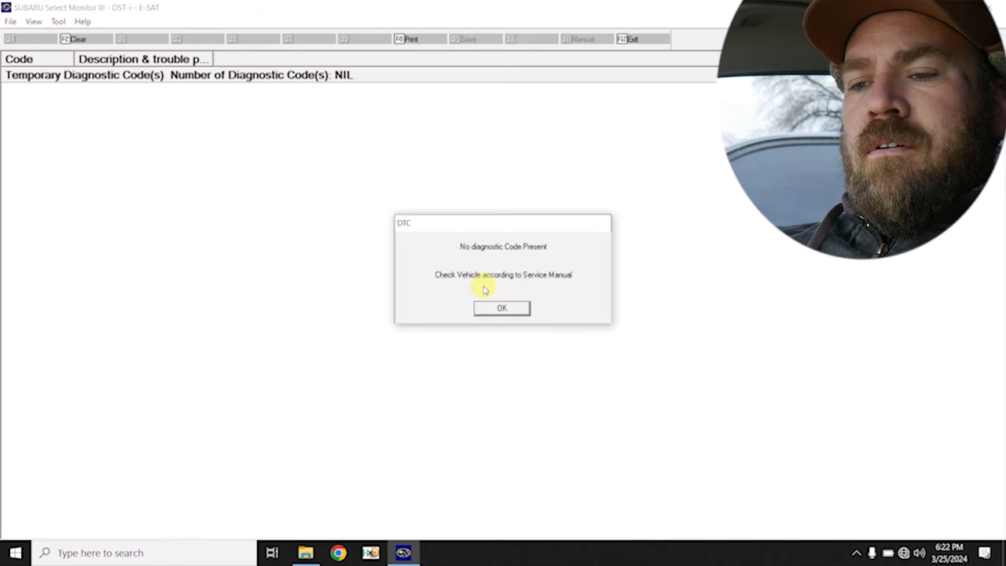
pyautogui.click(502, 308)
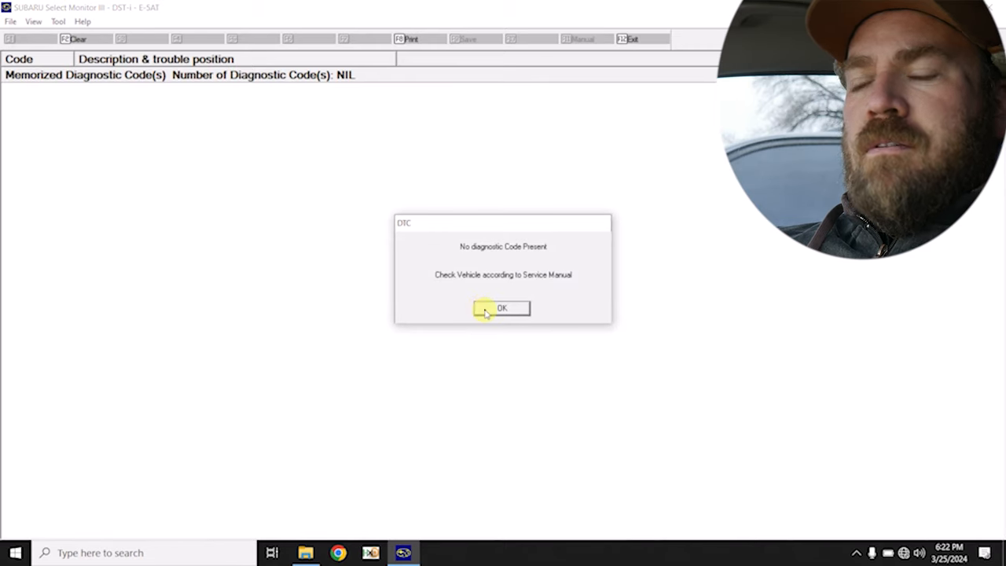
pyautogui.click(501, 308)
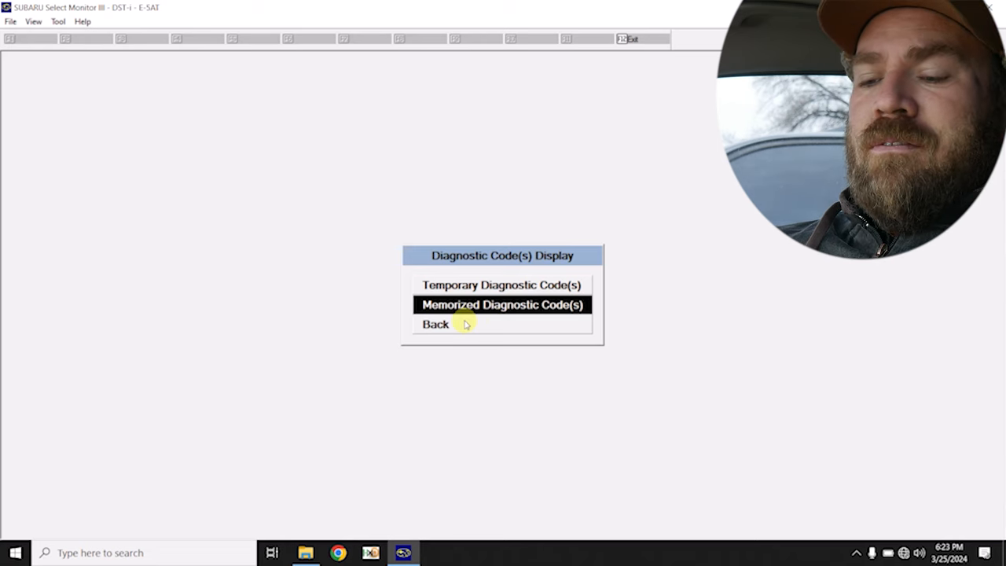
pyautogui.click(435, 324)
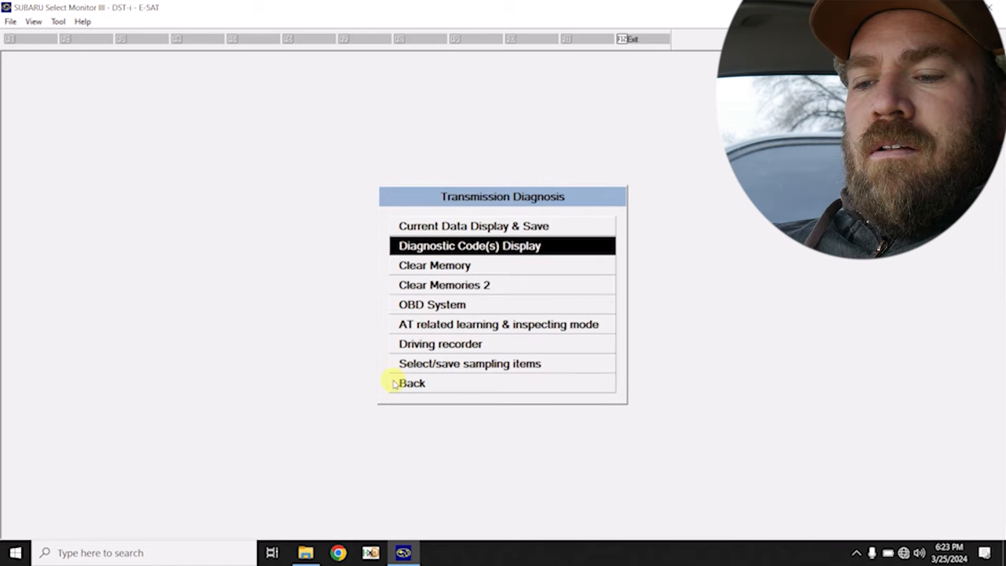
pyautogui.moveTo(464, 334)
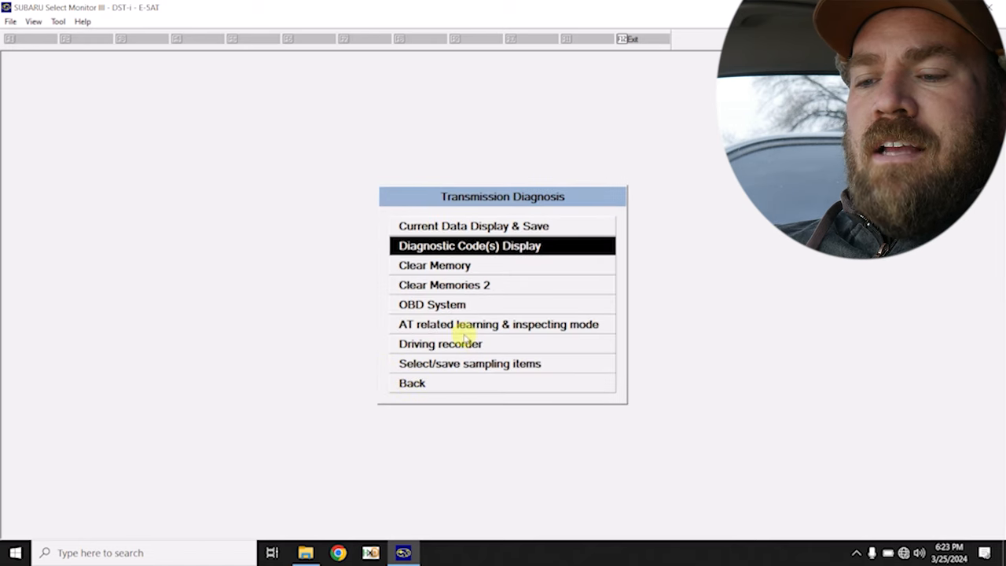
pyautogui.moveTo(405, 376)
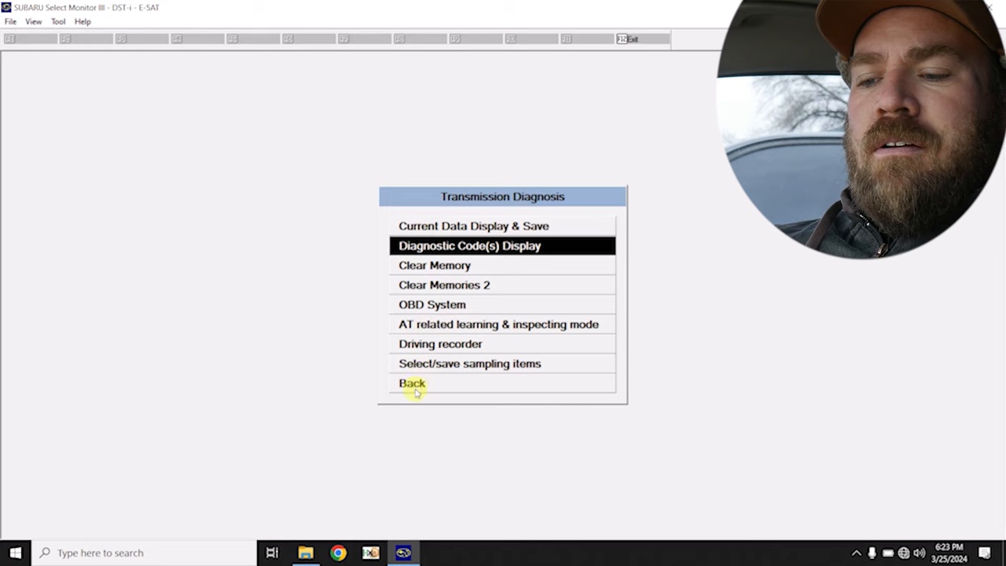
pyautogui.click(412, 383)
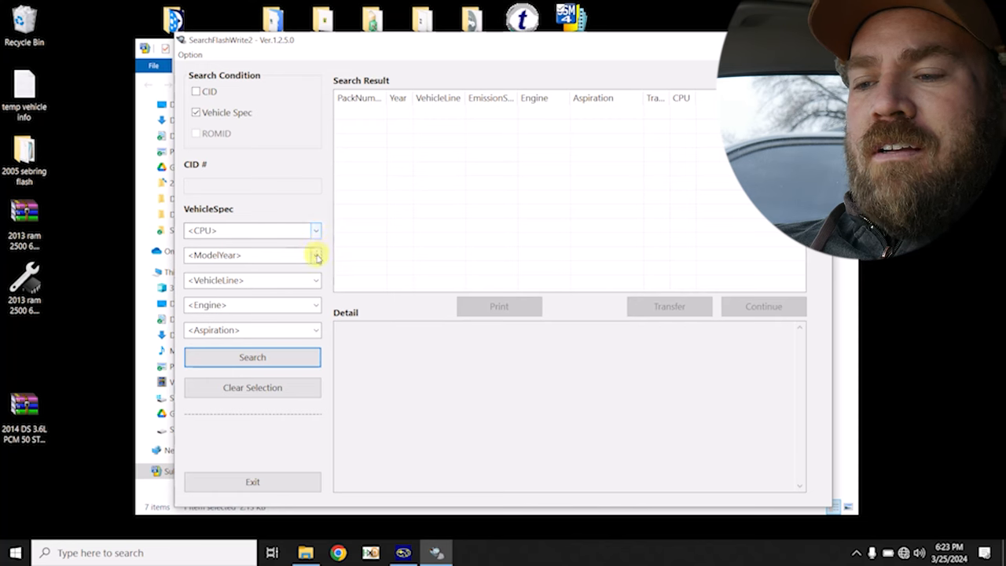
# Search reprogramming packs for a 2009 Legacy with a 2.5L Turbo engine
pyautogui.click(315, 254)
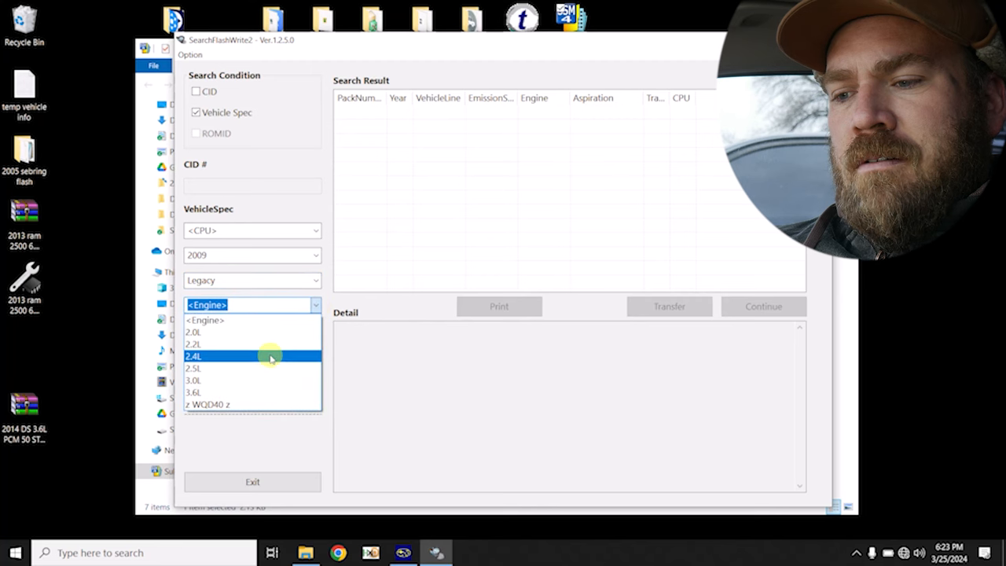
pyautogui.click(193, 368)
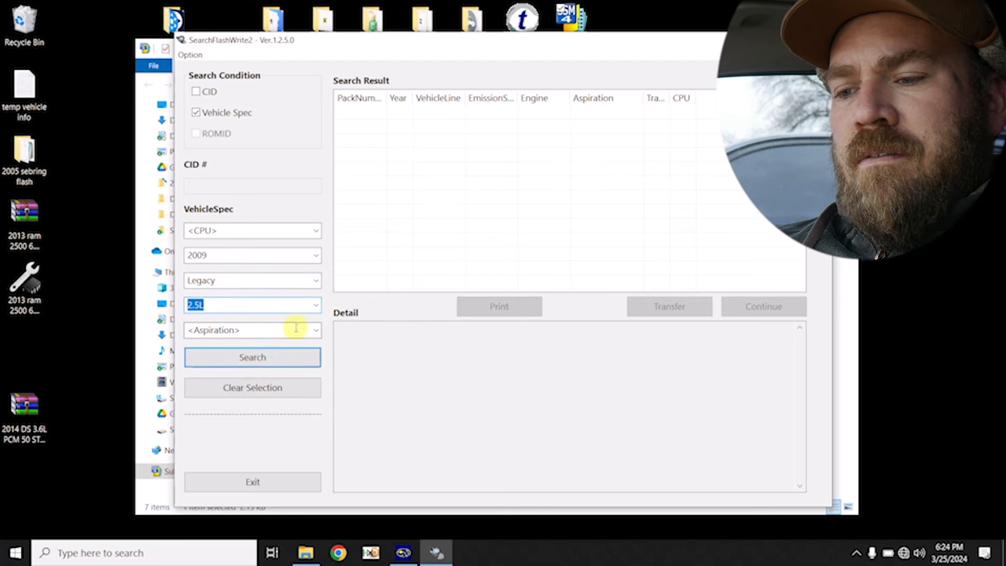
pyautogui.click(251, 330)
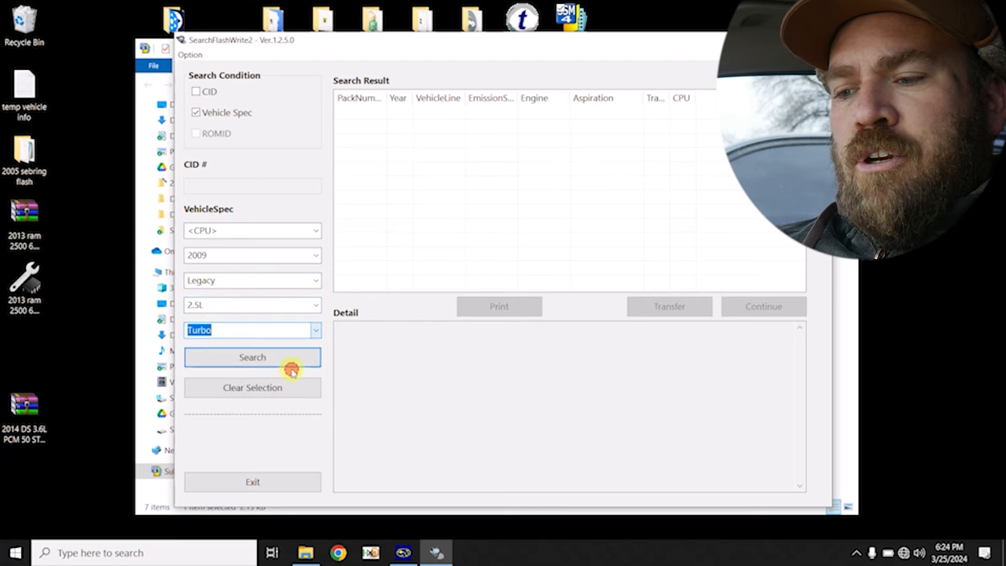
pyautogui.click(253, 357)
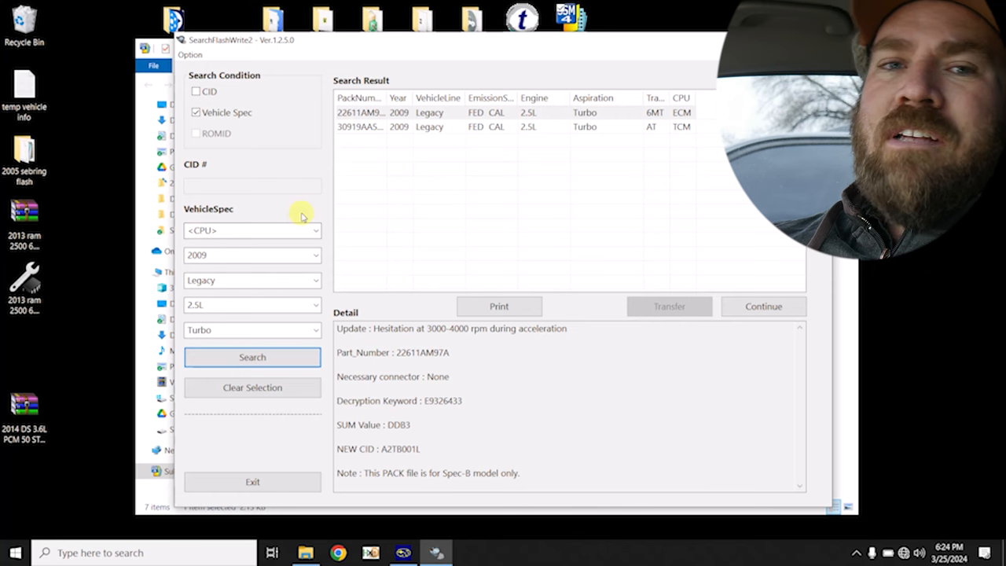
pyautogui.moveTo(358, 212)
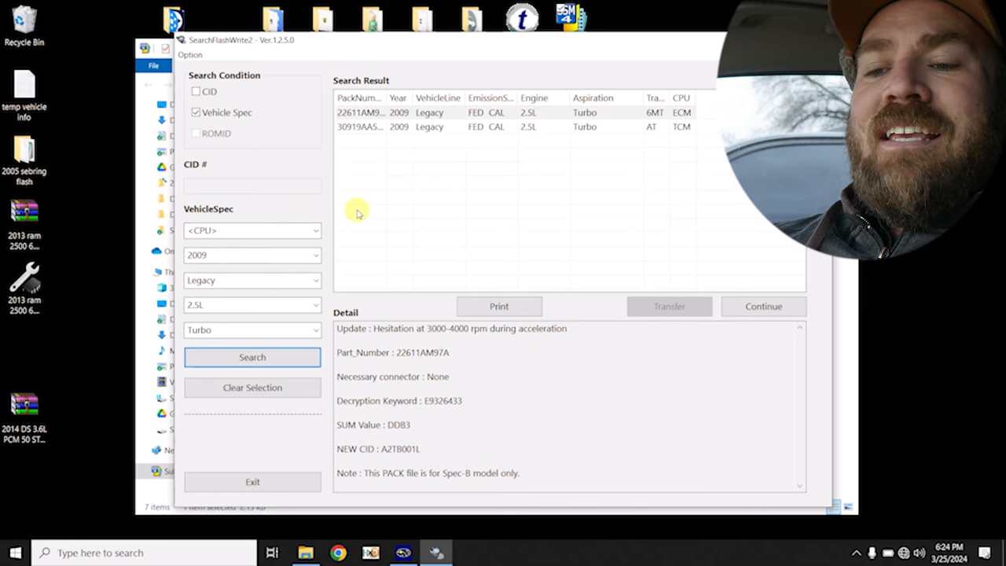
# Open the search results and review TCM pack details: part 31711AL290, shift-shock fix
pyautogui.click(438, 113)
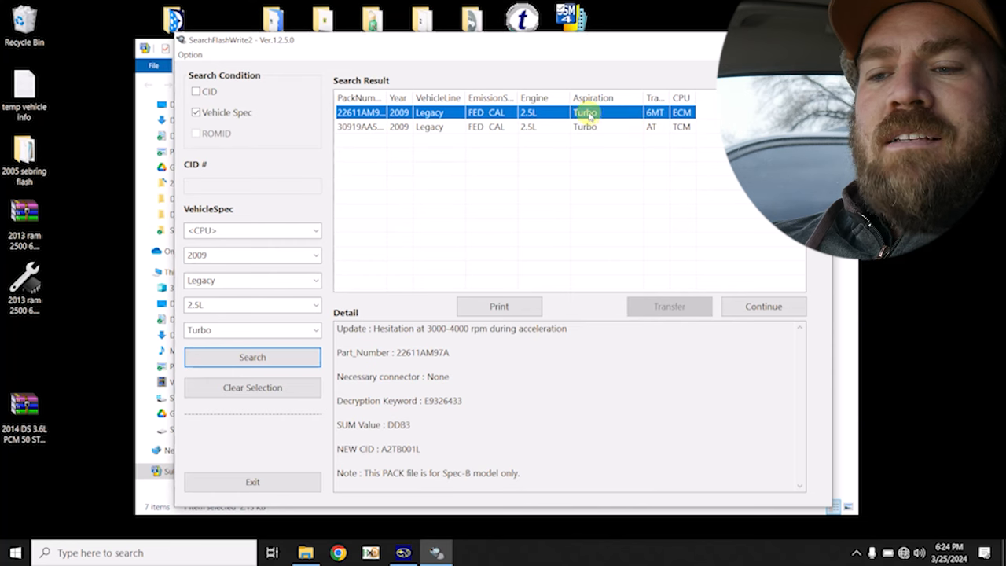
pyautogui.moveTo(627, 136)
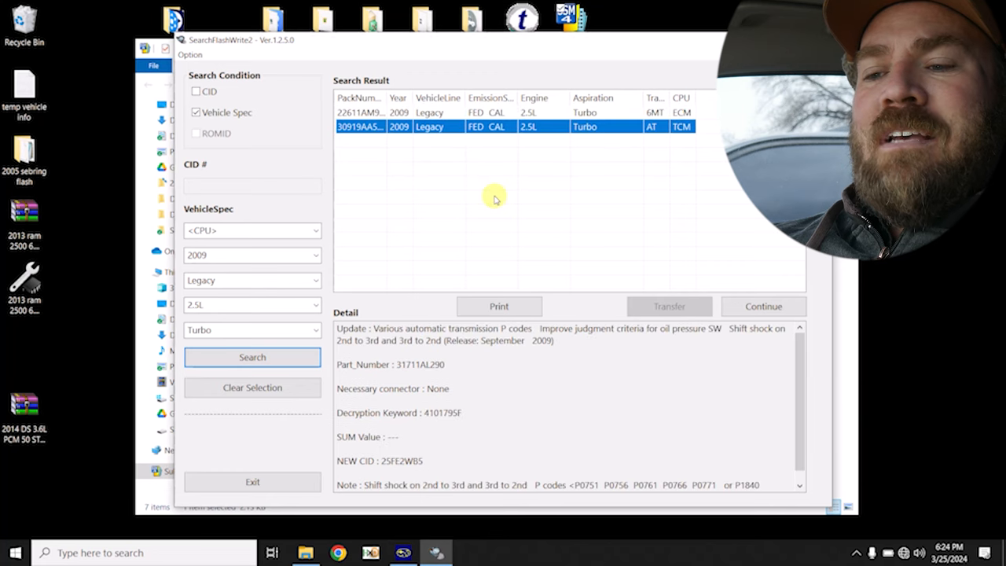
pyautogui.moveTo(660, 142)
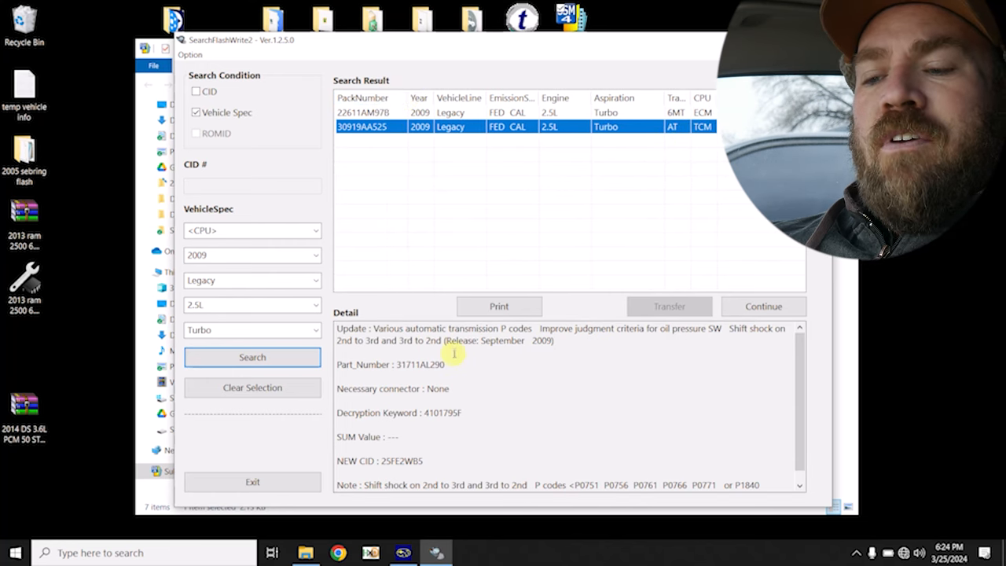
pyautogui.moveTo(599, 344)
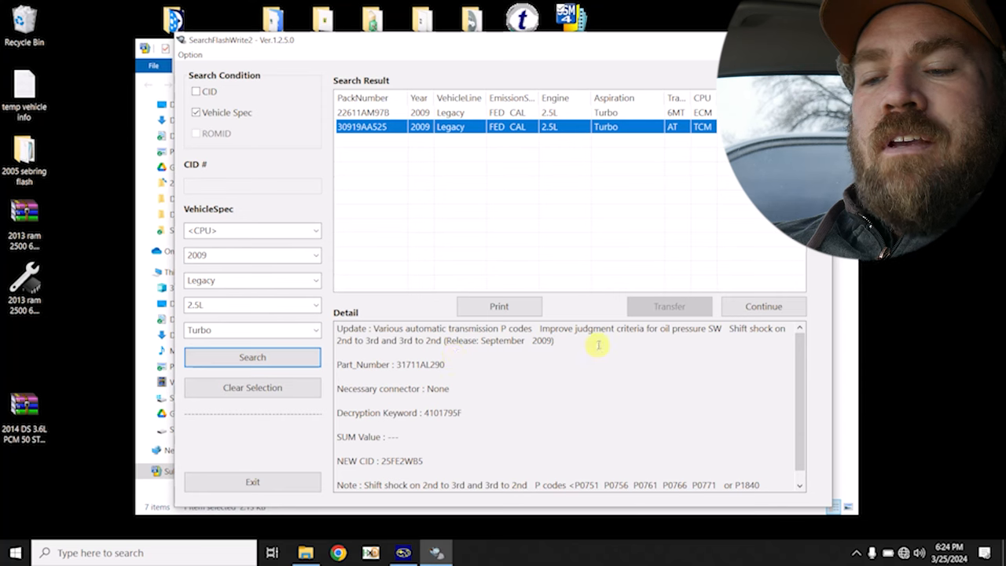
pyautogui.moveTo(707, 338)
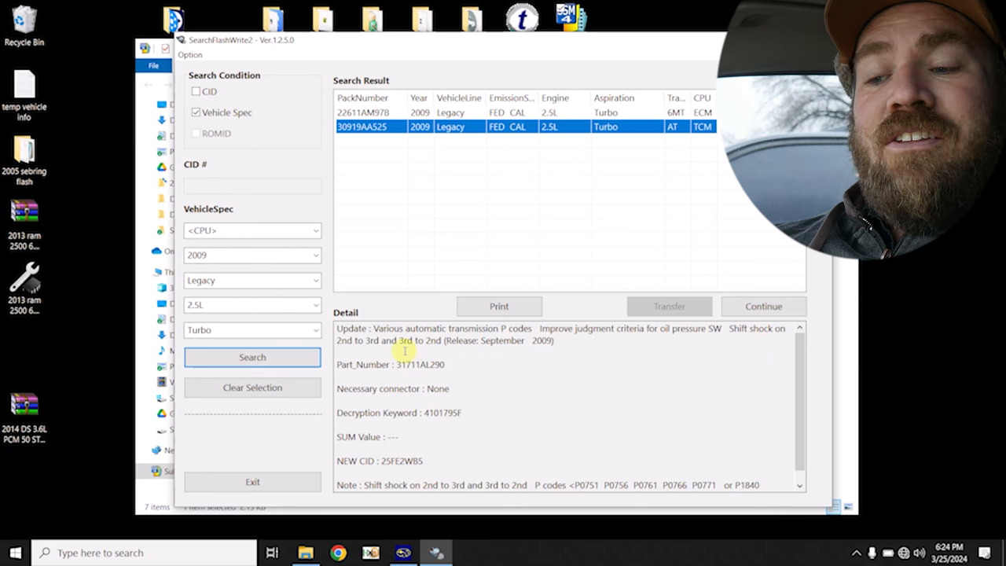
pyautogui.moveTo(454, 353)
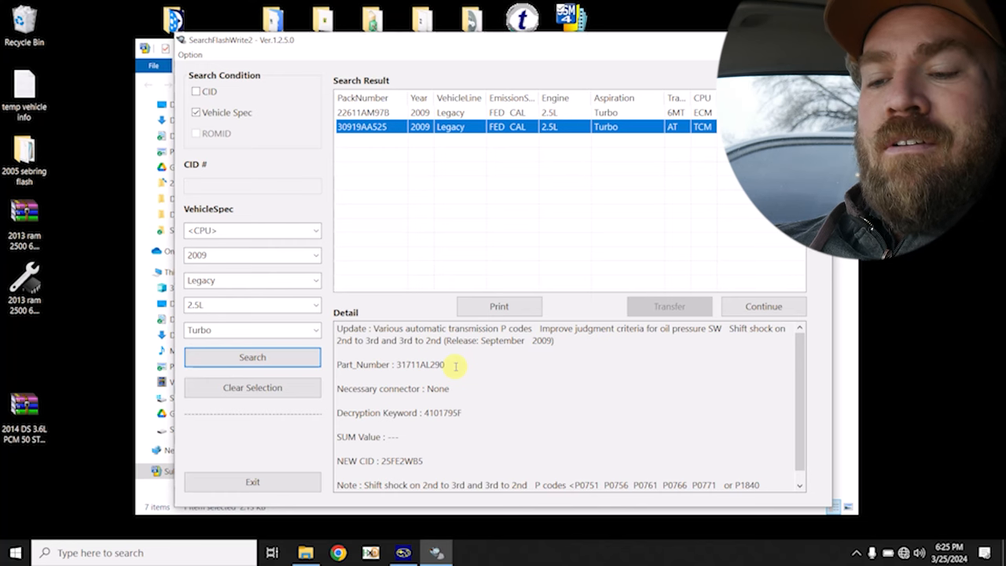
pyautogui.moveTo(463, 391)
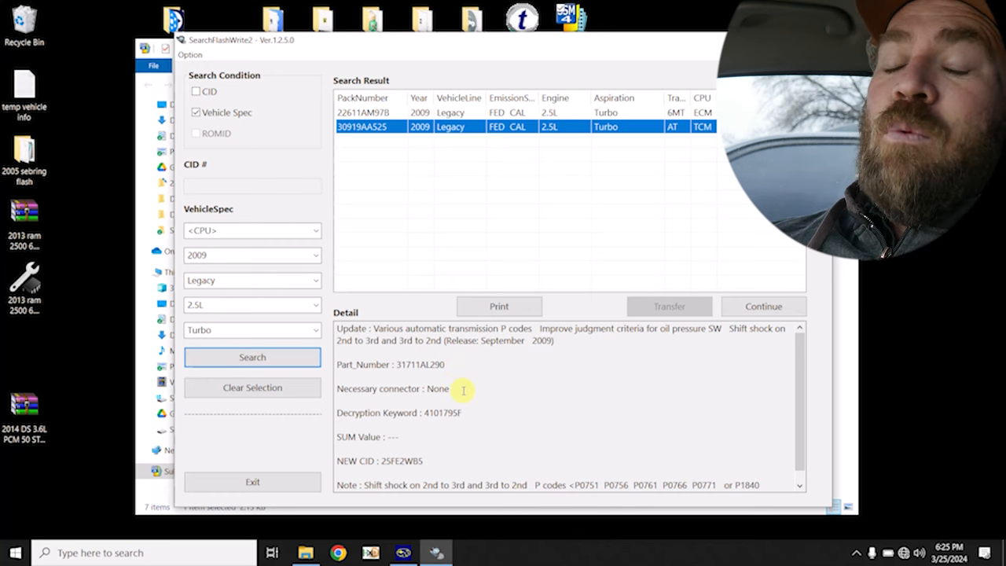
pyautogui.scroll(-3)
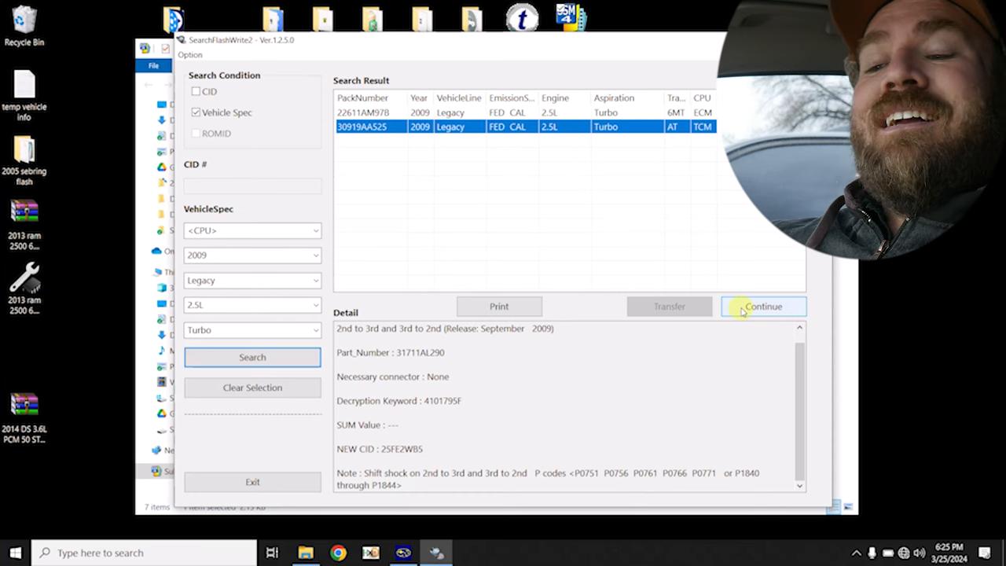
# Continue with pack 30919AA525, accept the cautions, and choose Generic Scan Tool with Pass-Thru
pyautogui.click(763, 306)
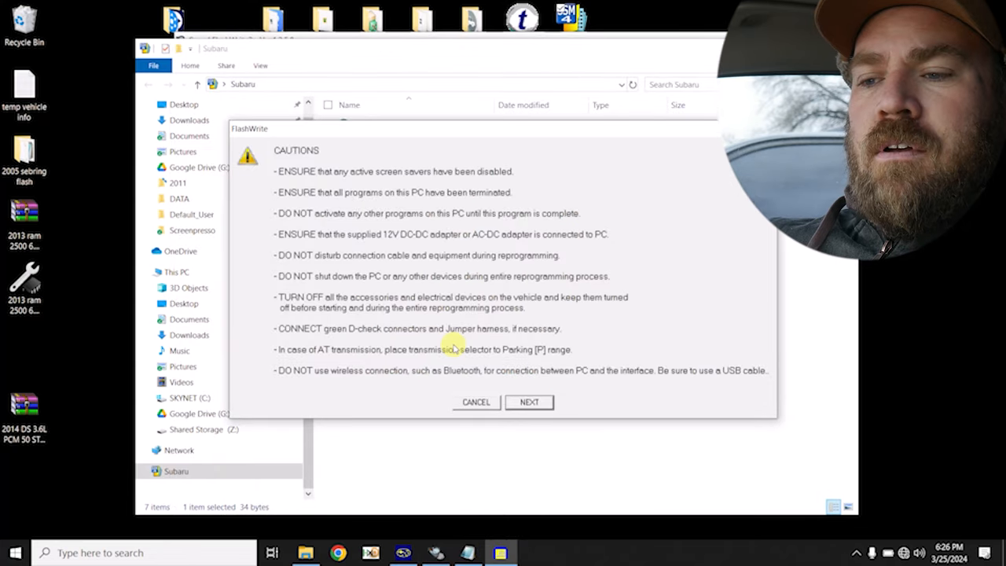
pyautogui.moveTo(407, 204)
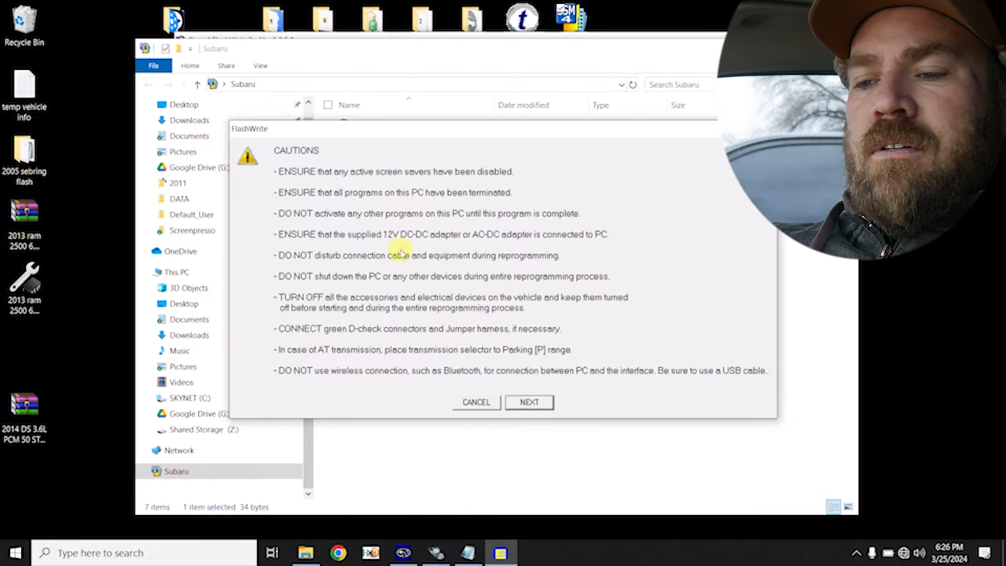
pyautogui.moveTo(475, 397)
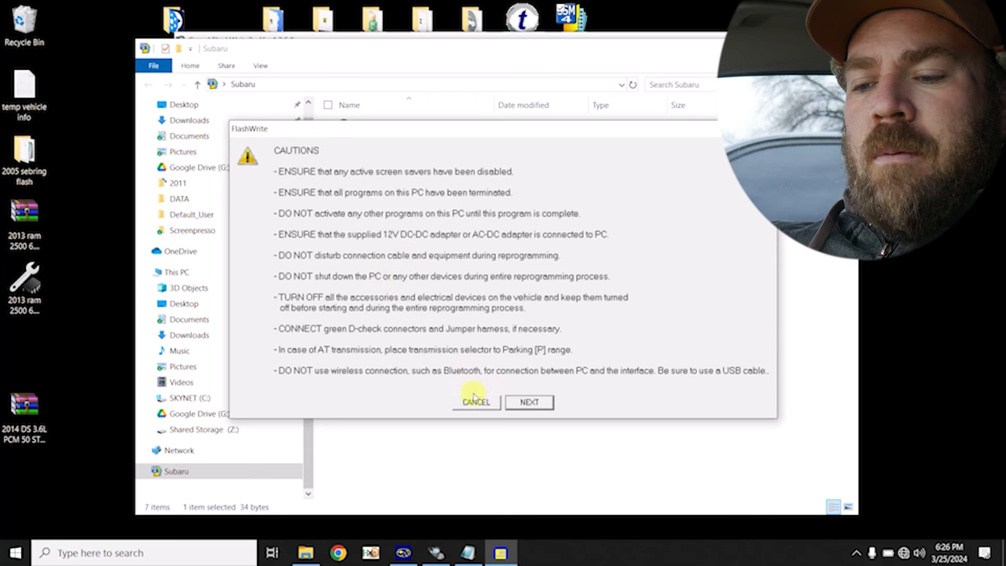
pyautogui.click(528, 402)
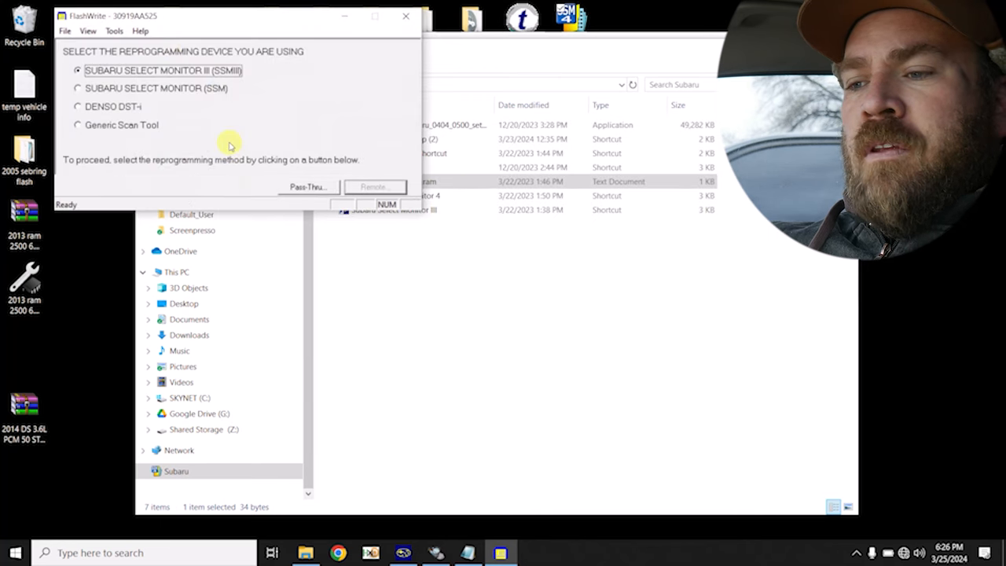
pyautogui.click(78, 124)
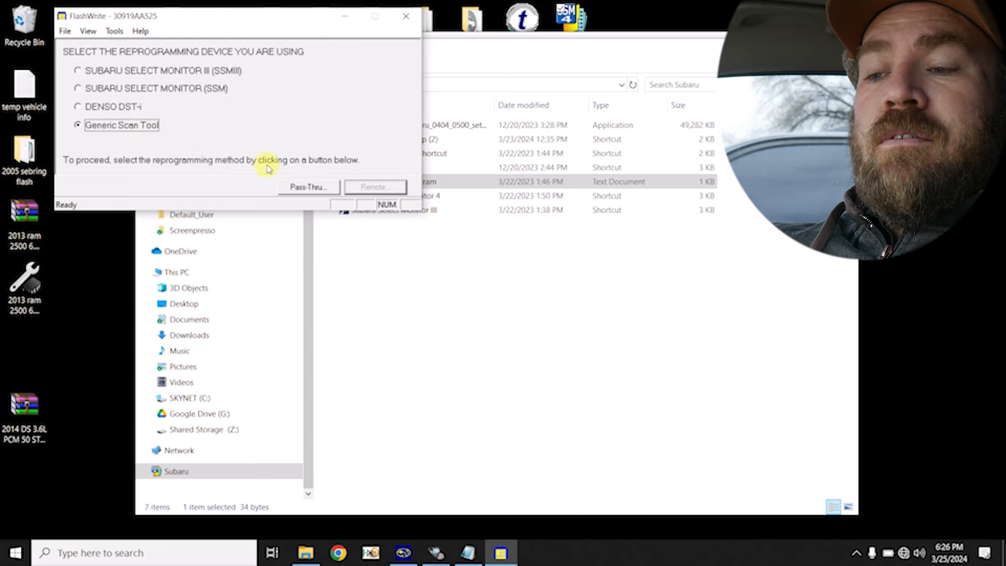
pyautogui.click(307, 187)
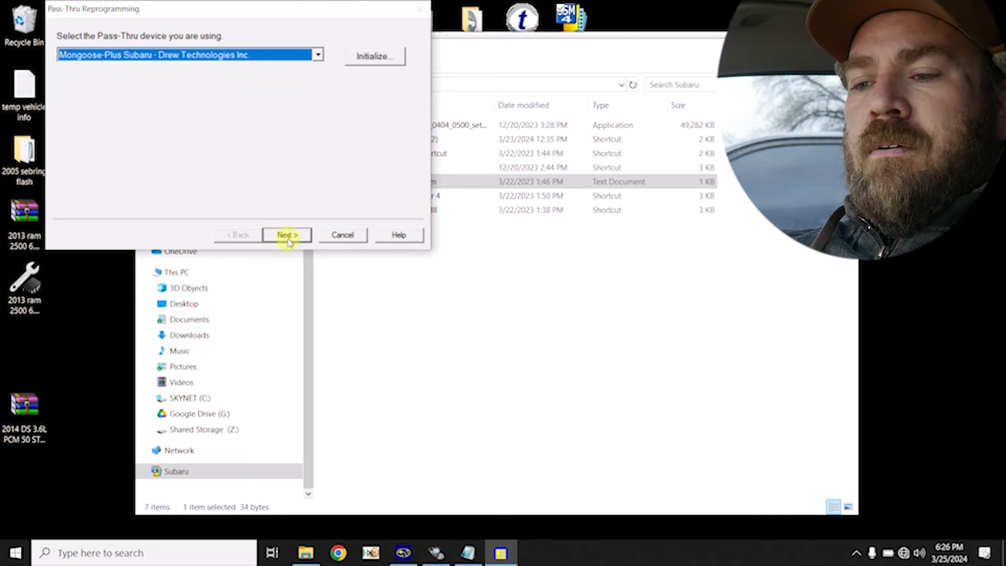
# Accept Mongoose-Plus Subaru, tick Ignition Switch ON and device-prepared, and continue
pyautogui.click(286, 234)
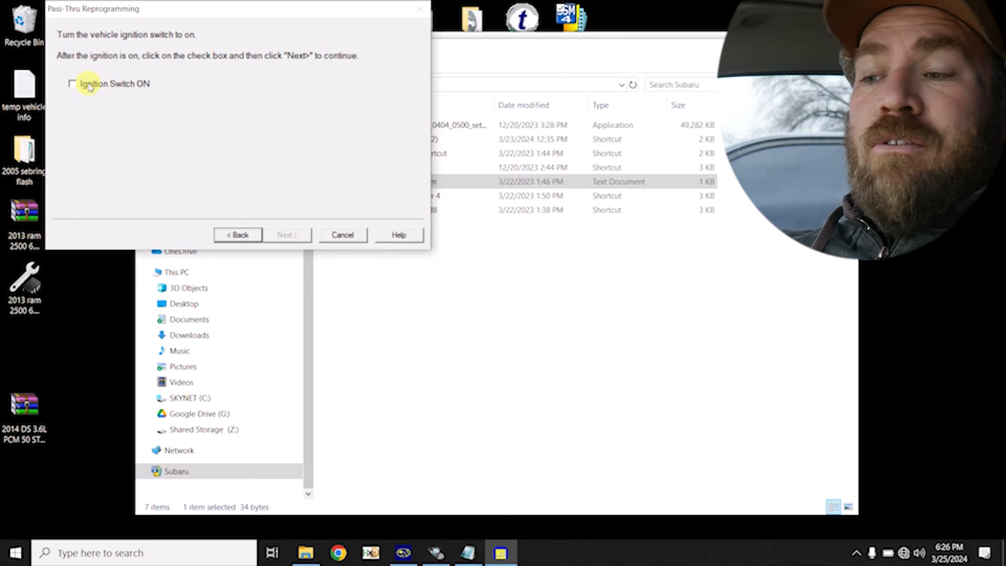
pyautogui.click(72, 83)
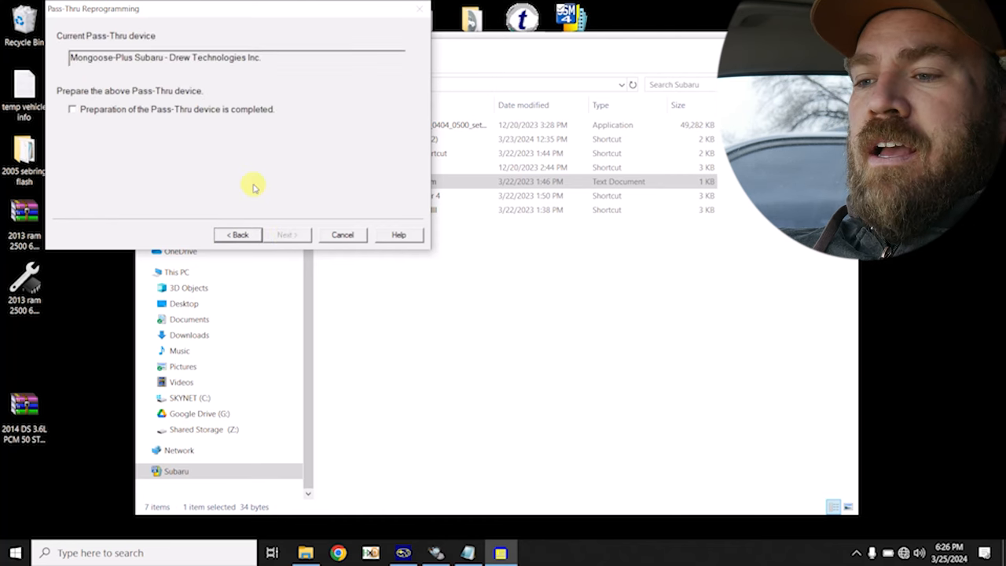
pyautogui.click(71, 108)
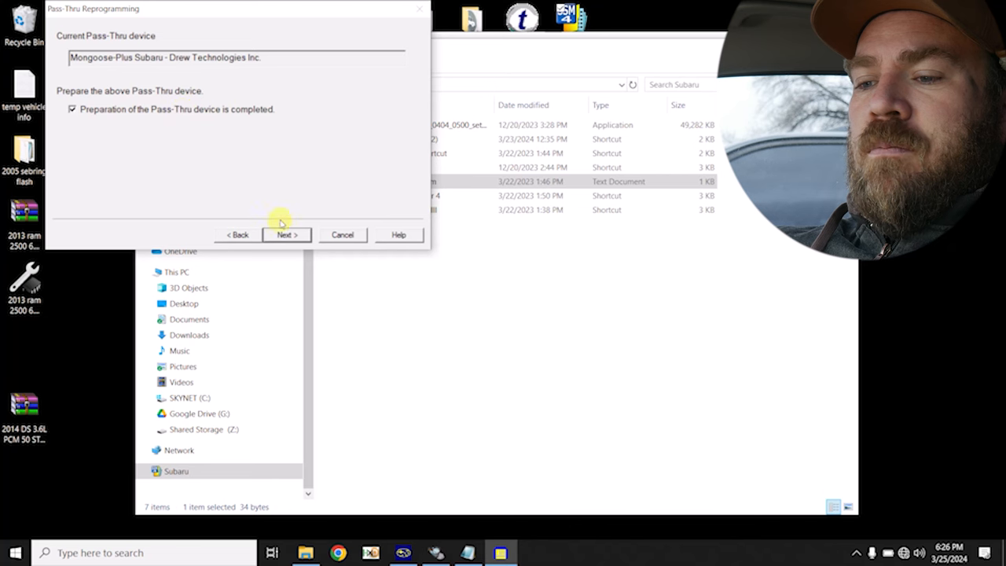
pyautogui.click(286, 234)
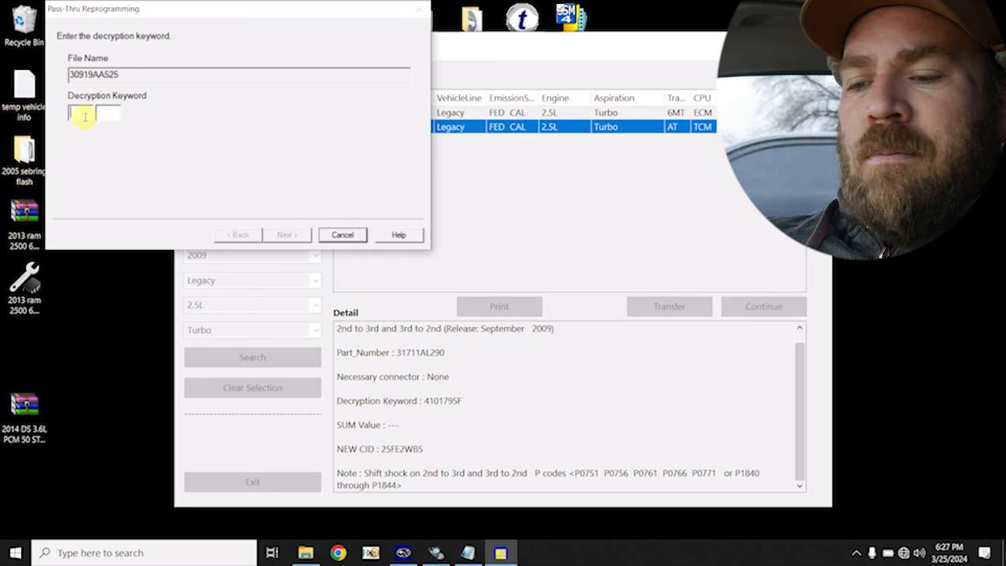
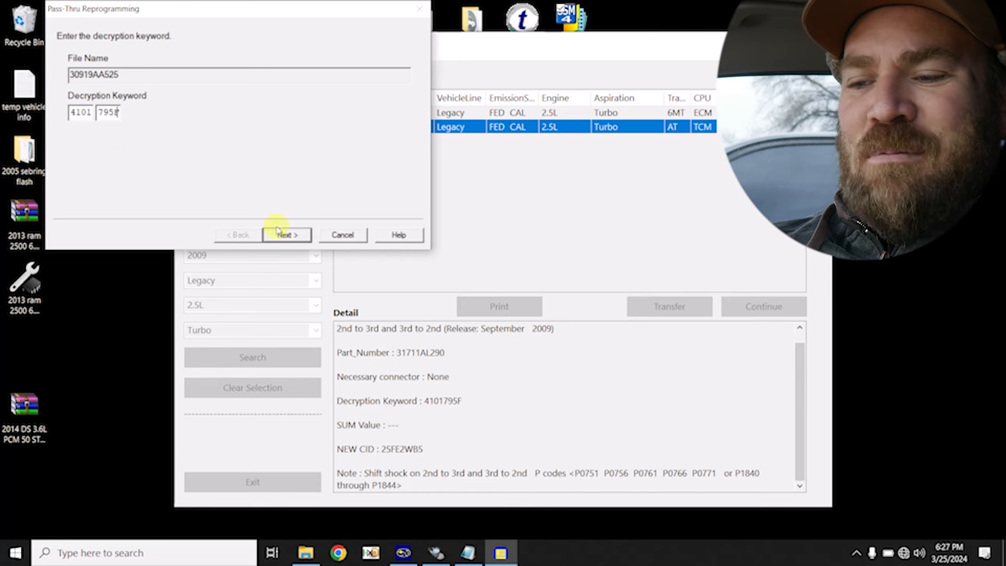
pyautogui.click(286, 235)
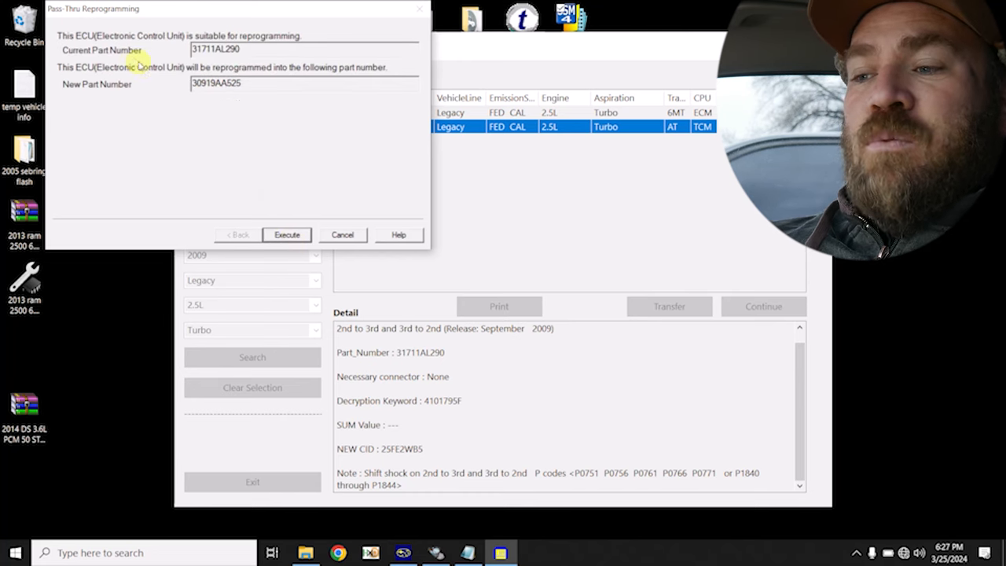
pyautogui.moveTo(232, 62)
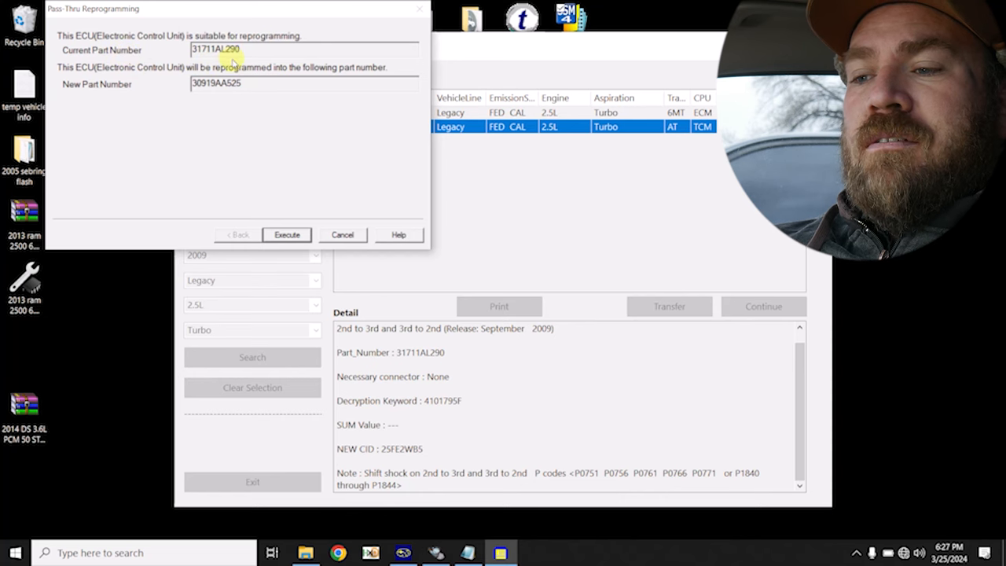
pyautogui.moveTo(152, 76)
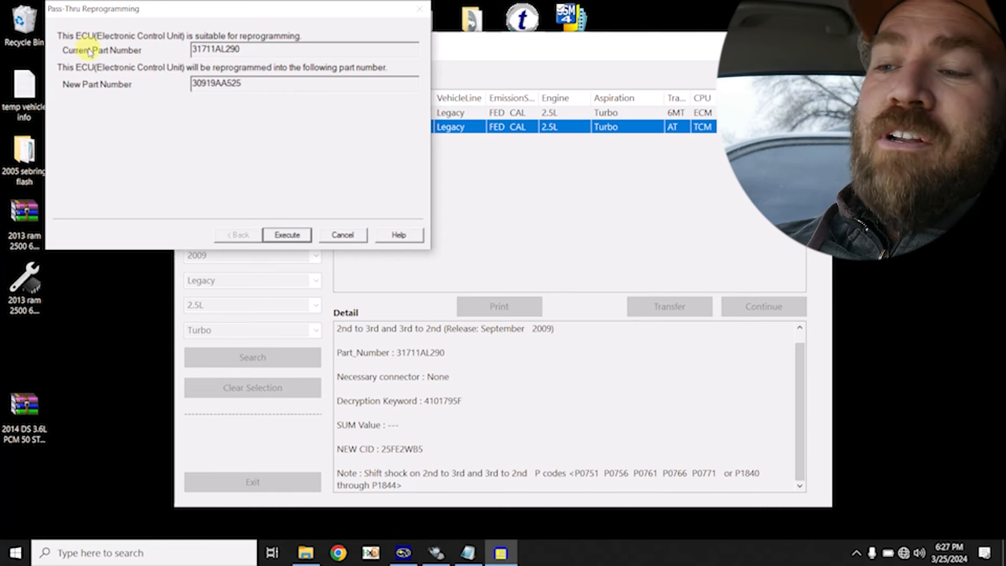
pyautogui.moveTo(156, 55)
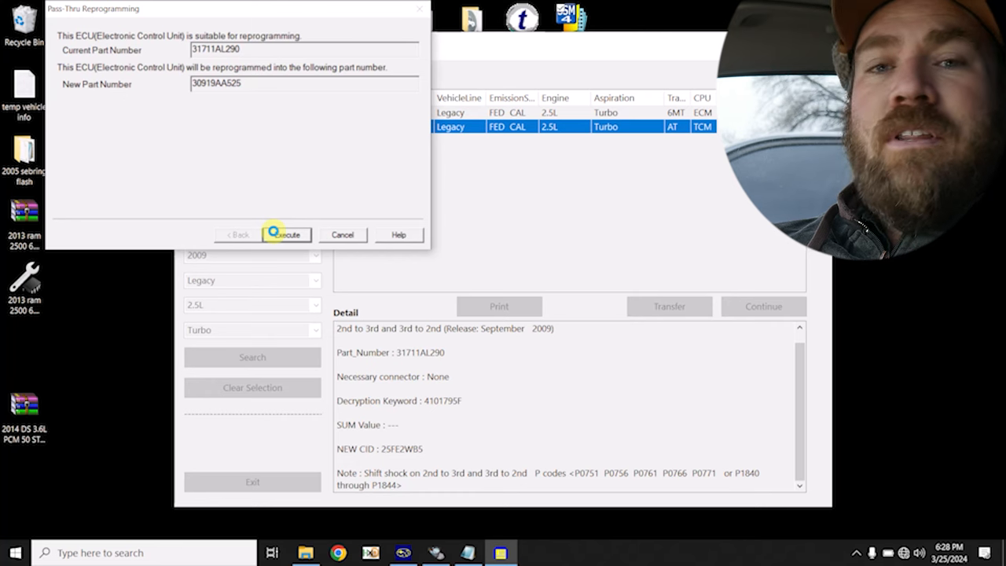
# Execute the TCM write, confirming ignition OFF then ON when prompted
pyautogui.click(285, 235)
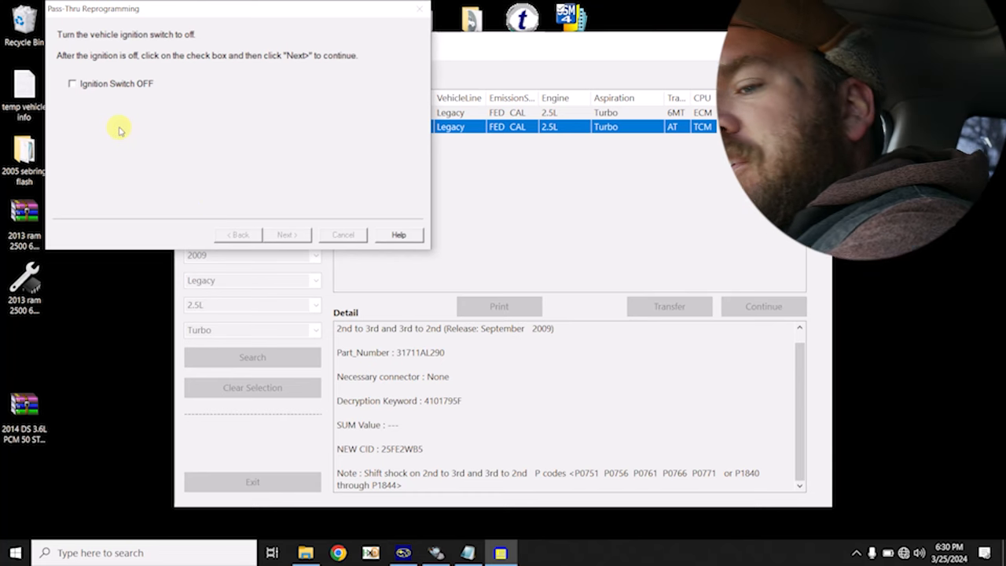
pyautogui.click(71, 83)
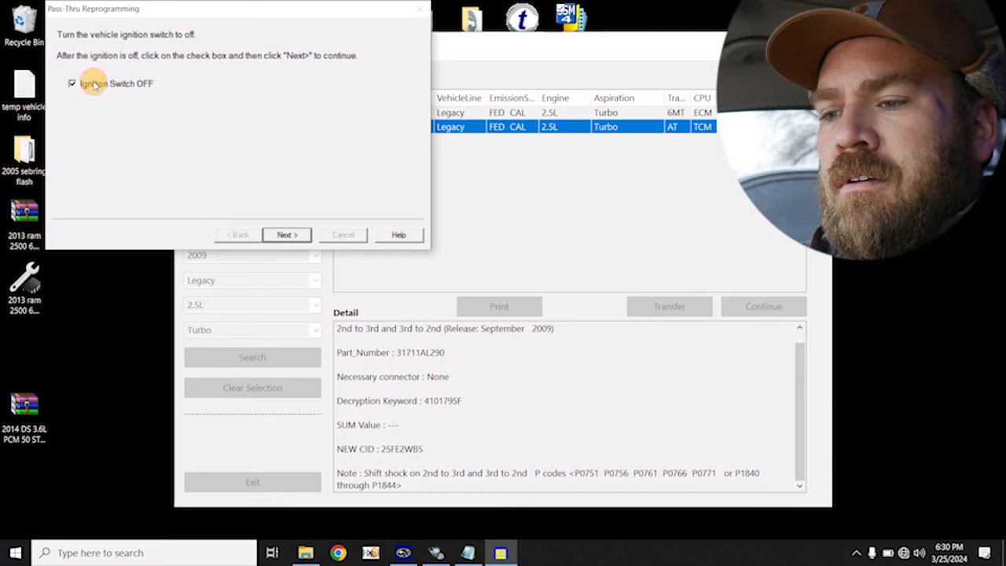
pyautogui.click(287, 234)
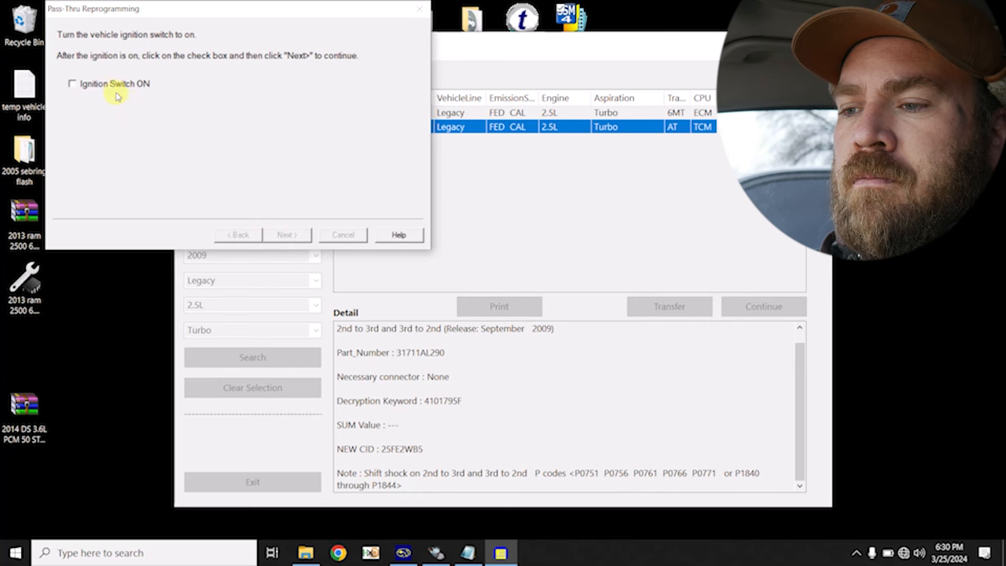
pyautogui.click(71, 84)
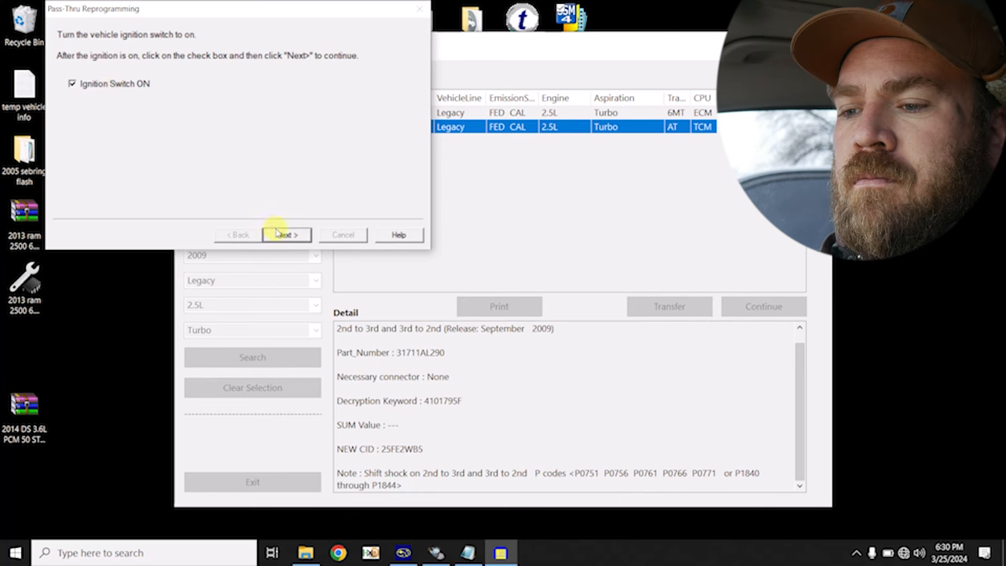
pyautogui.click(286, 234)
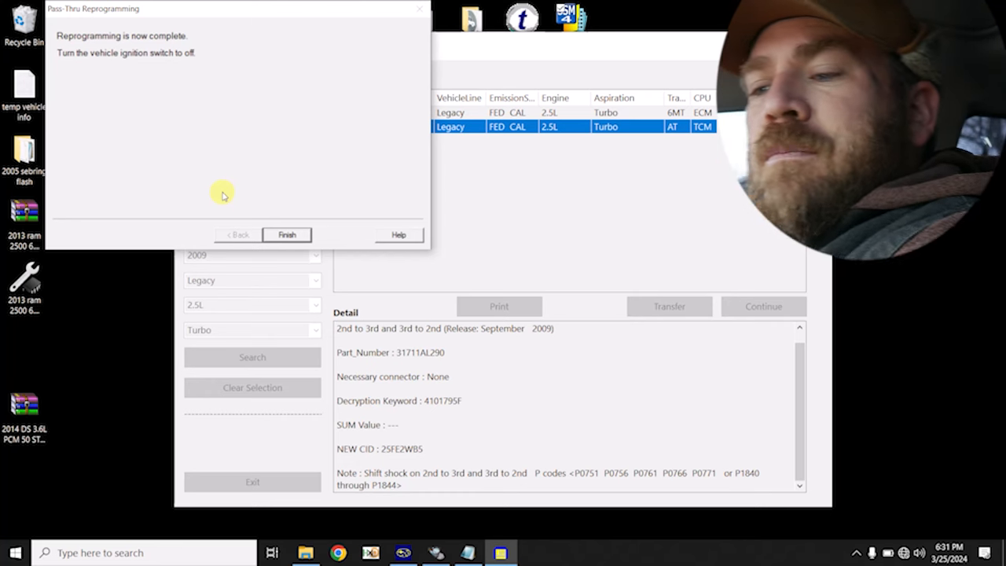
pyautogui.moveTo(231, 197)
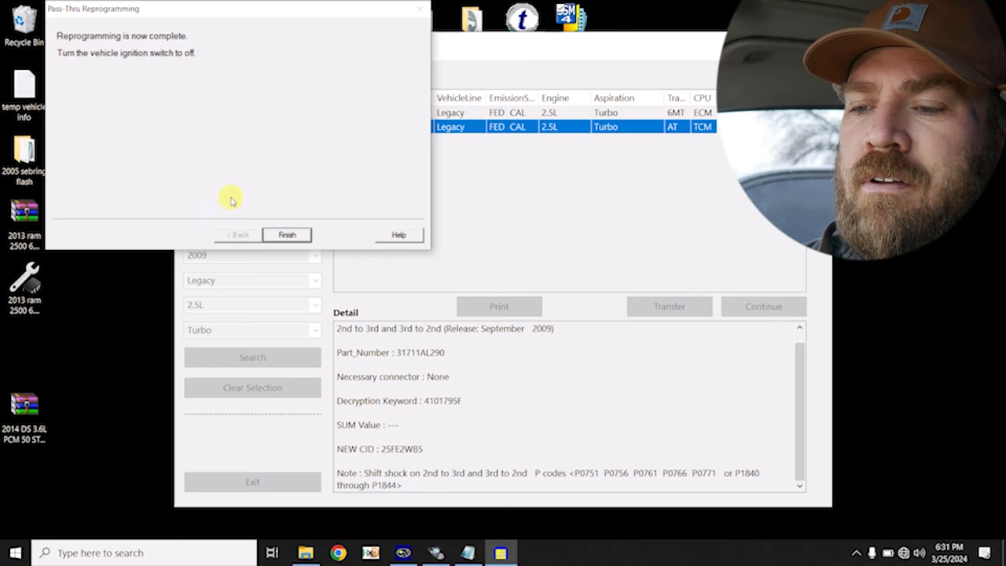
# Finish the completed FlashWrite session, returning to Select Monitor III's main menu
pyautogui.click(286, 234)
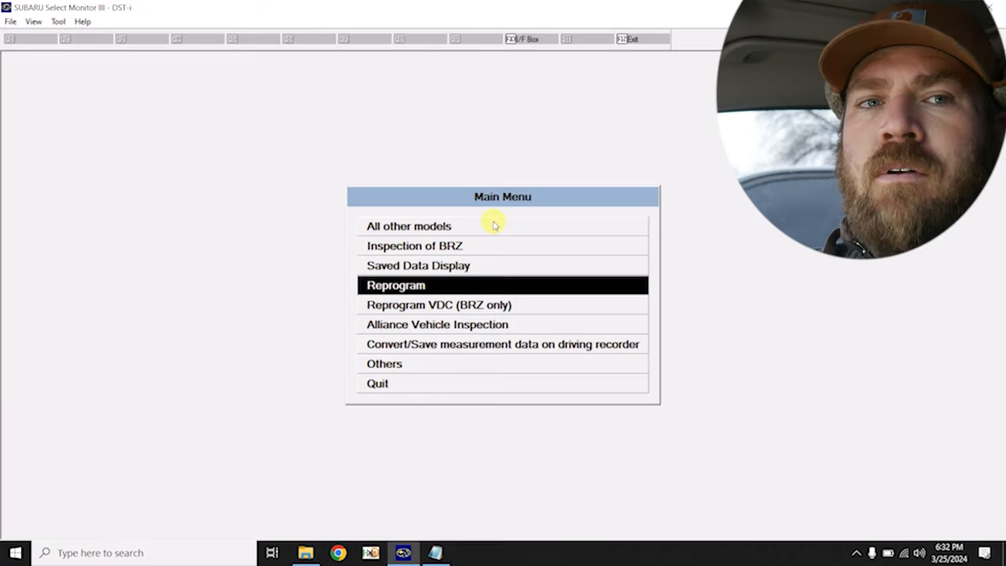
pyautogui.moveTo(460, 229)
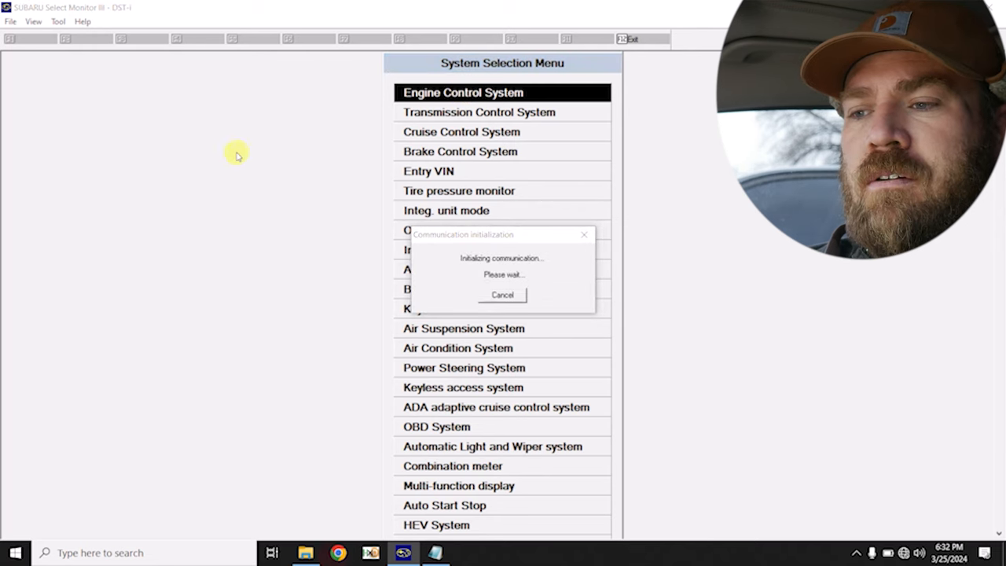
pyautogui.moveTo(684, 320)
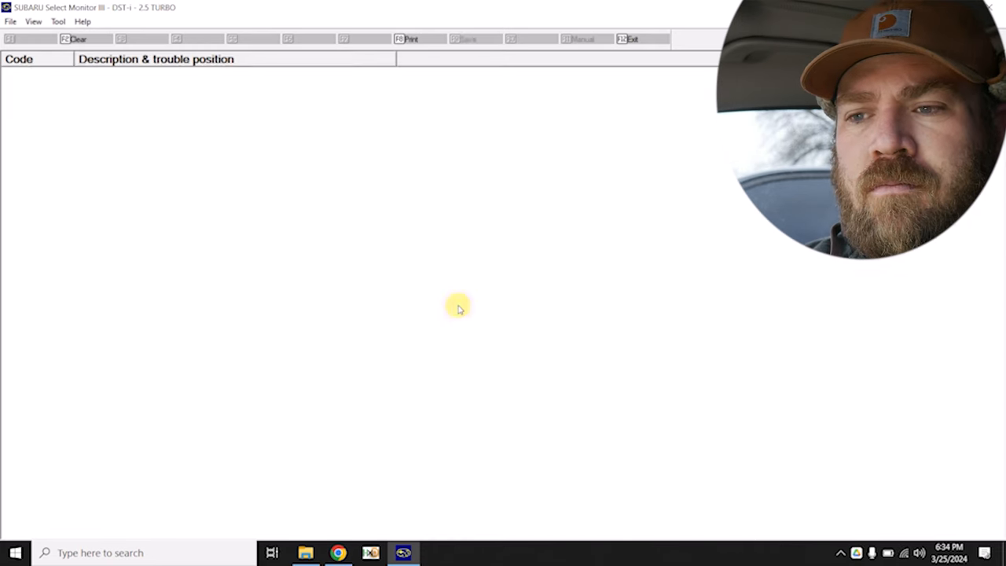
# Clear engine codes, reconnect to the 2.5 TURBO engine, and confirm only temporary P0031 remains
pyautogui.click(458, 309)
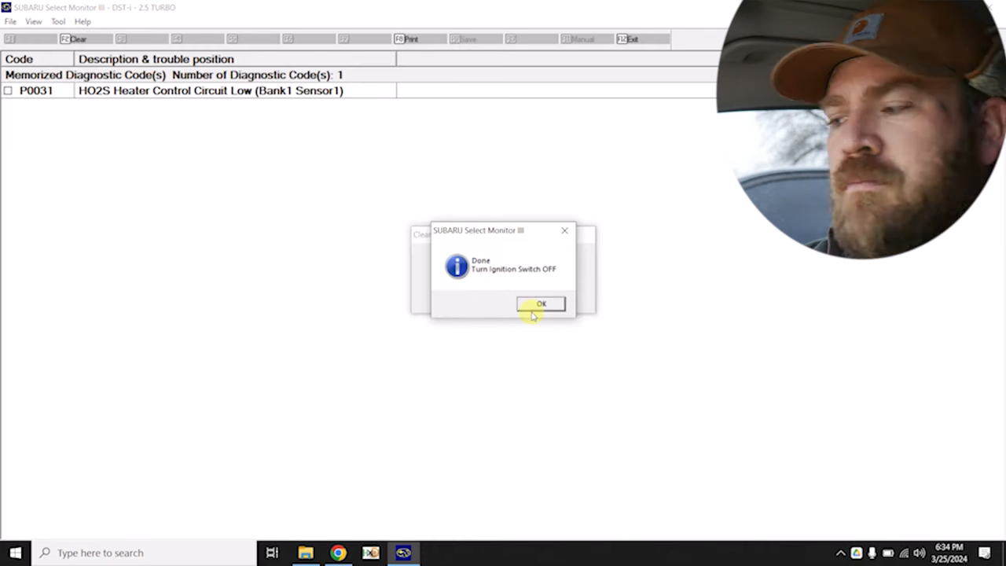
pyautogui.click(541, 304)
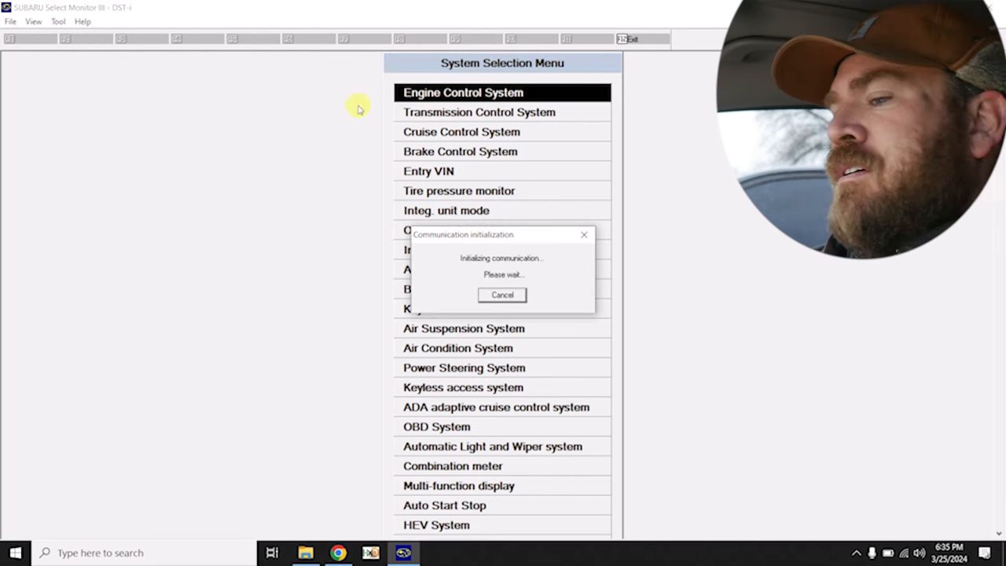
pyautogui.moveTo(260, 173)
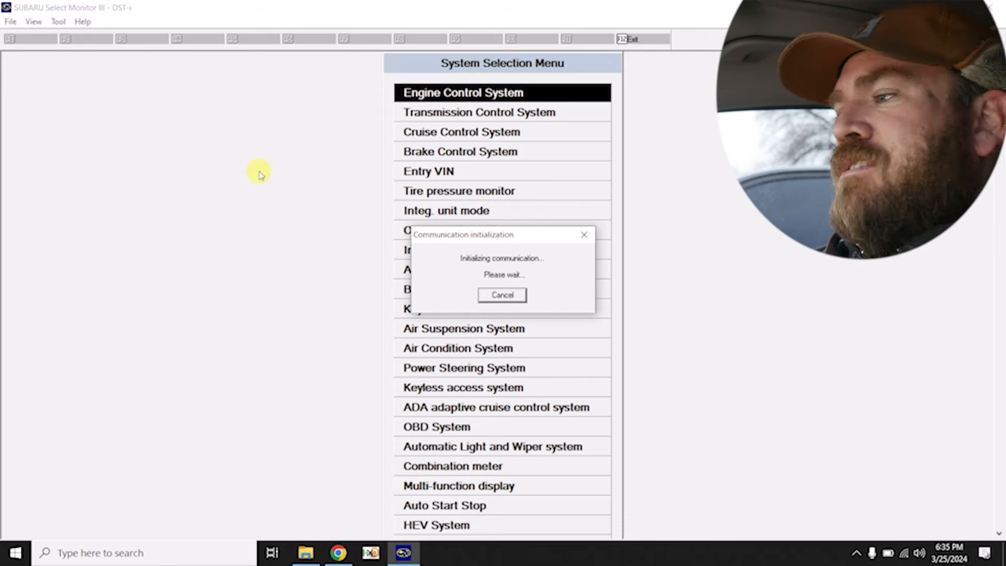
pyautogui.moveTo(260, 213)
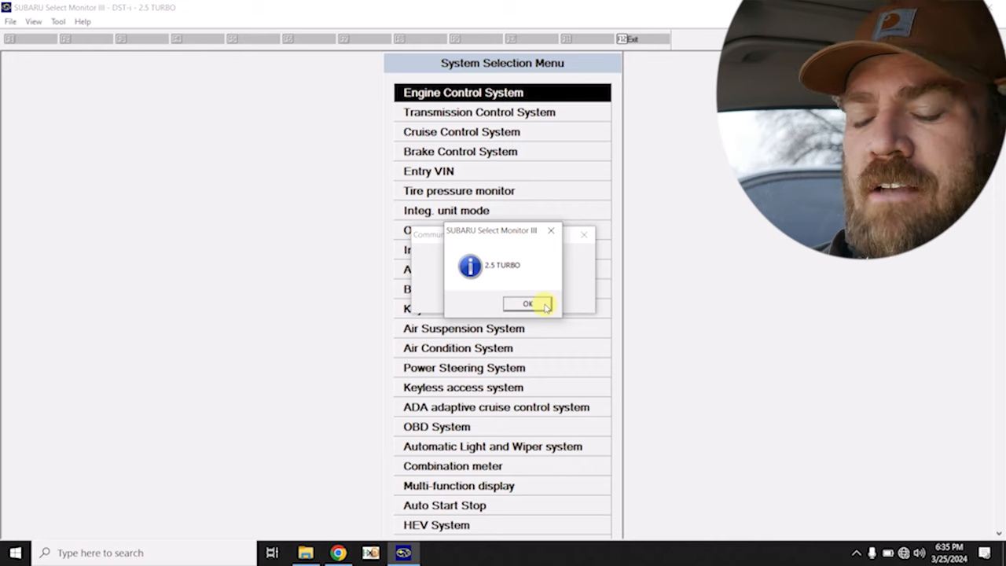
pyautogui.click(528, 304)
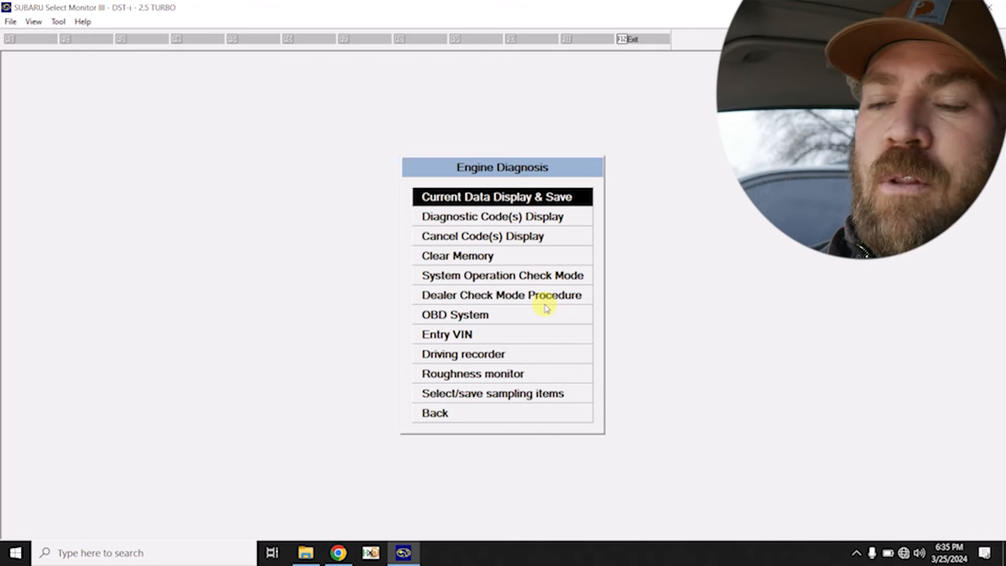
pyautogui.click(489, 216)
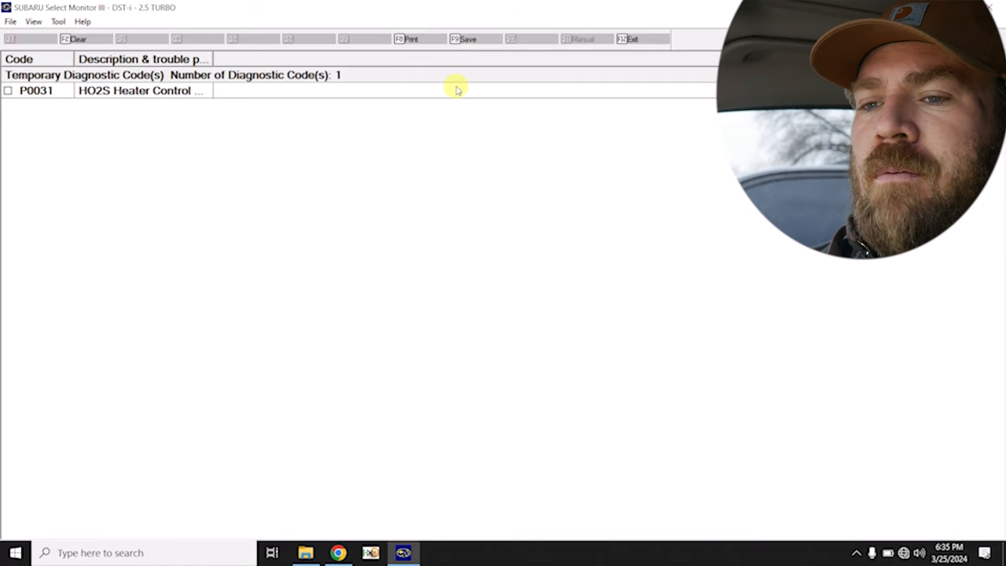